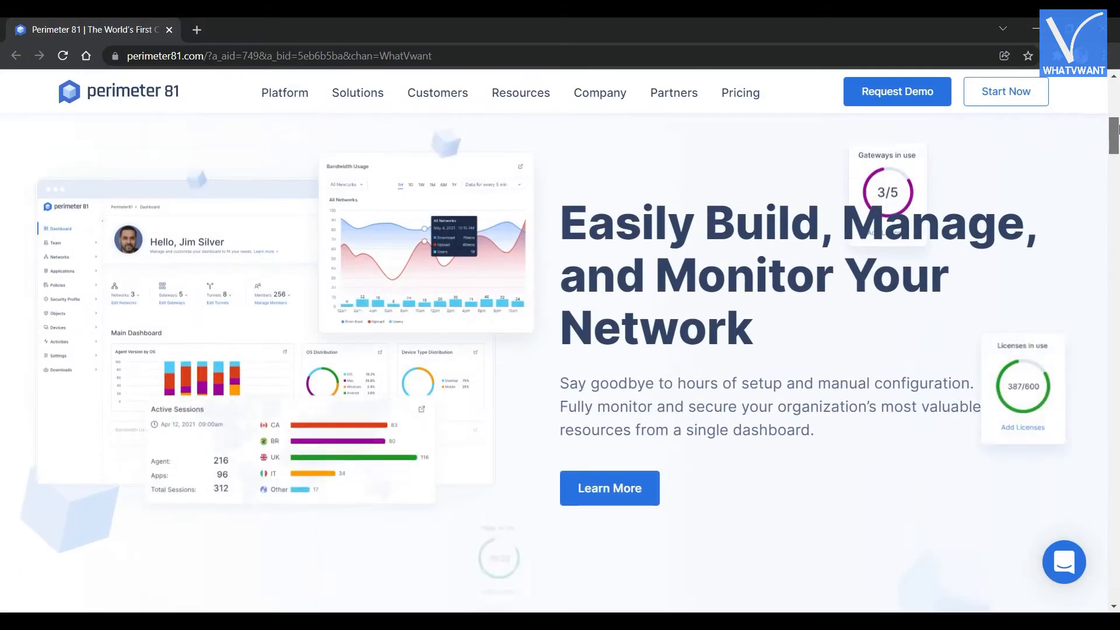
Scroll the Perimeter 81 homepage from the network dashboard down to the 'Single Source for Streamlined SASE' section
scroll("down", 3)
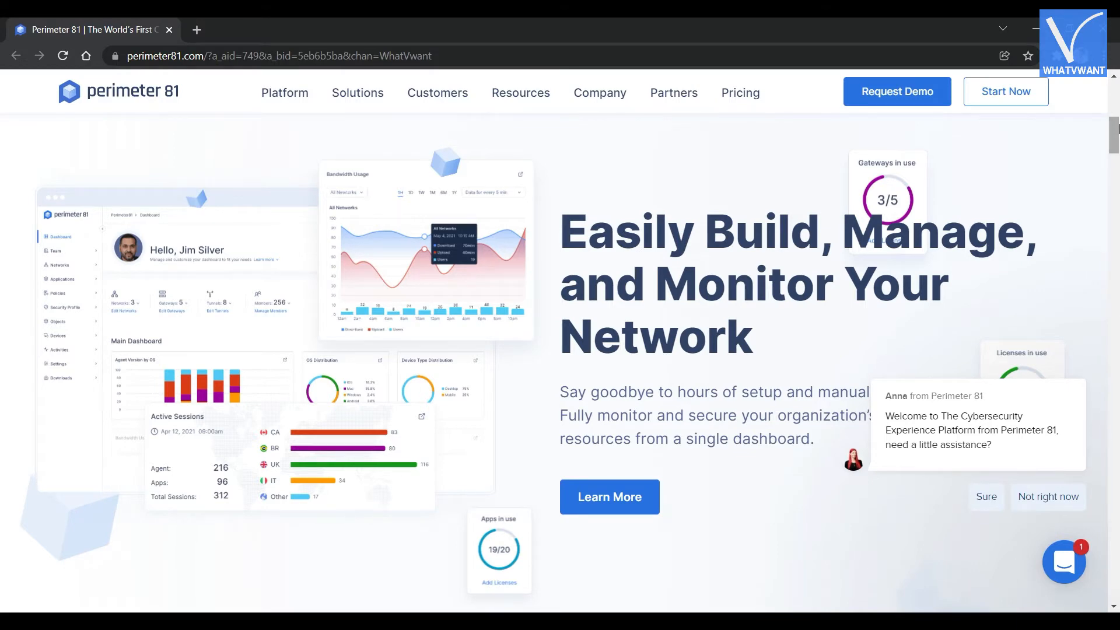
scroll("down", 3)
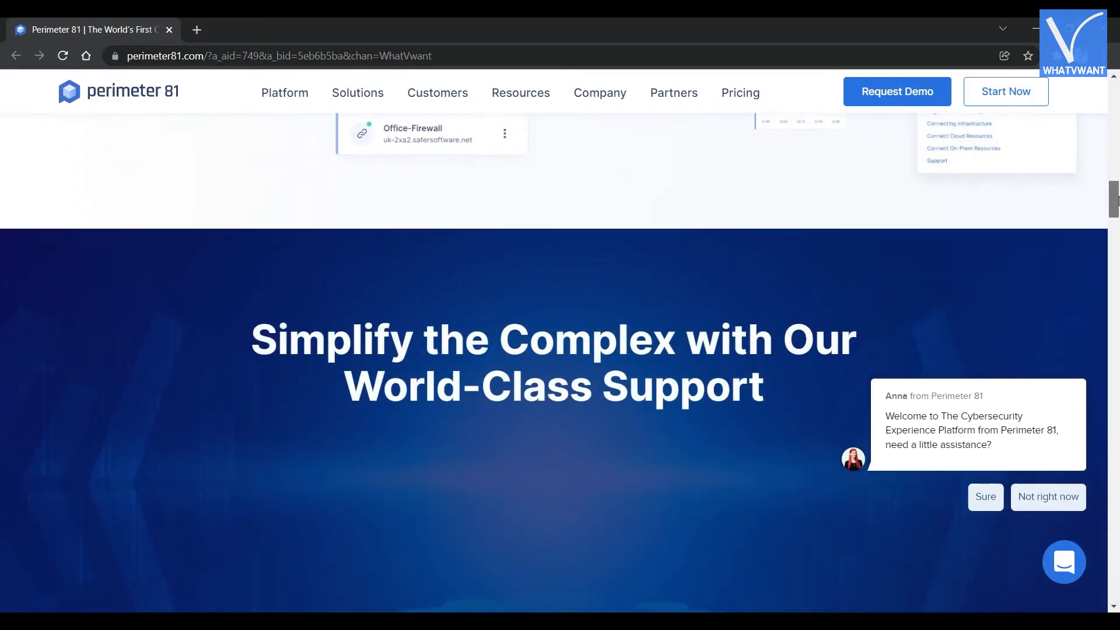
scroll("down", 3)
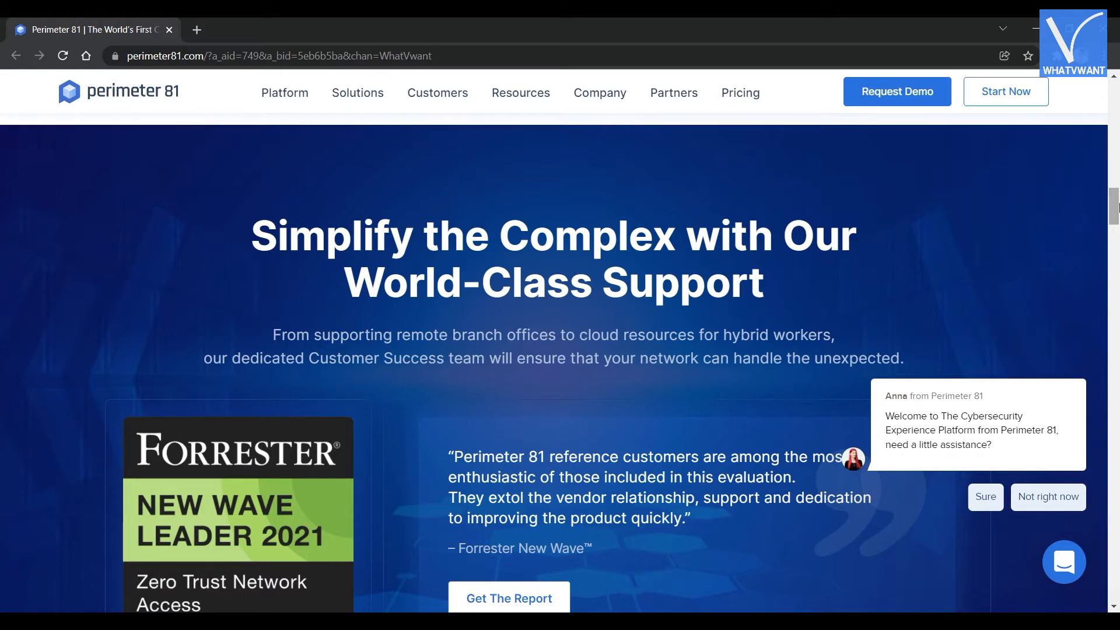
scroll("down", 3)
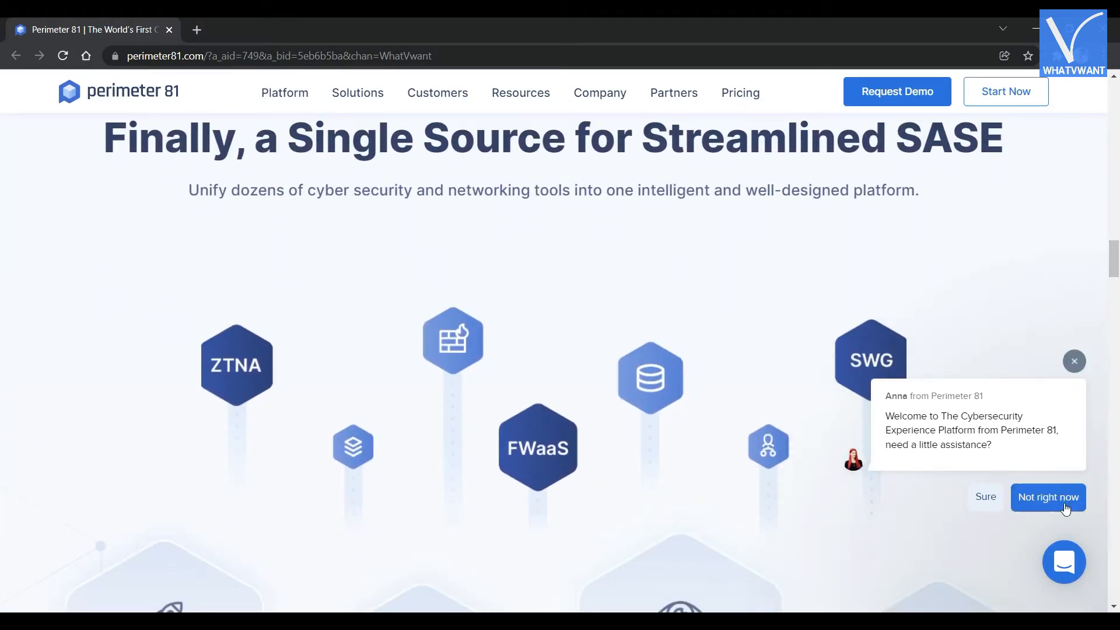
Dismiss the chat greeting with 'Not right now' and open Perimeter 81's Pricing page
left_click(1048, 497)
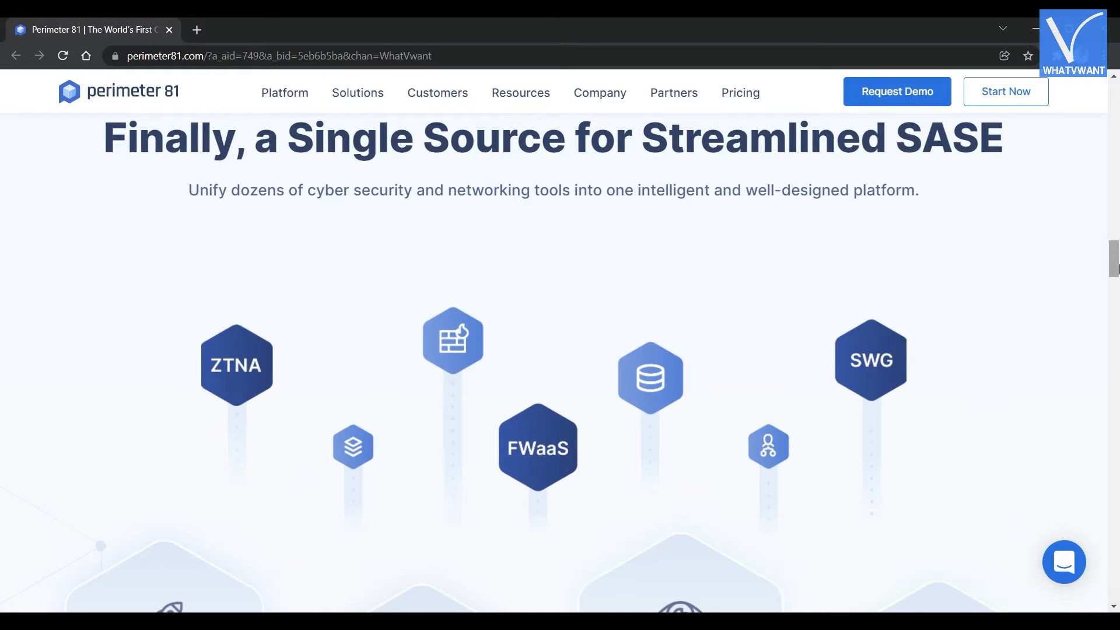
left_click(740, 92)
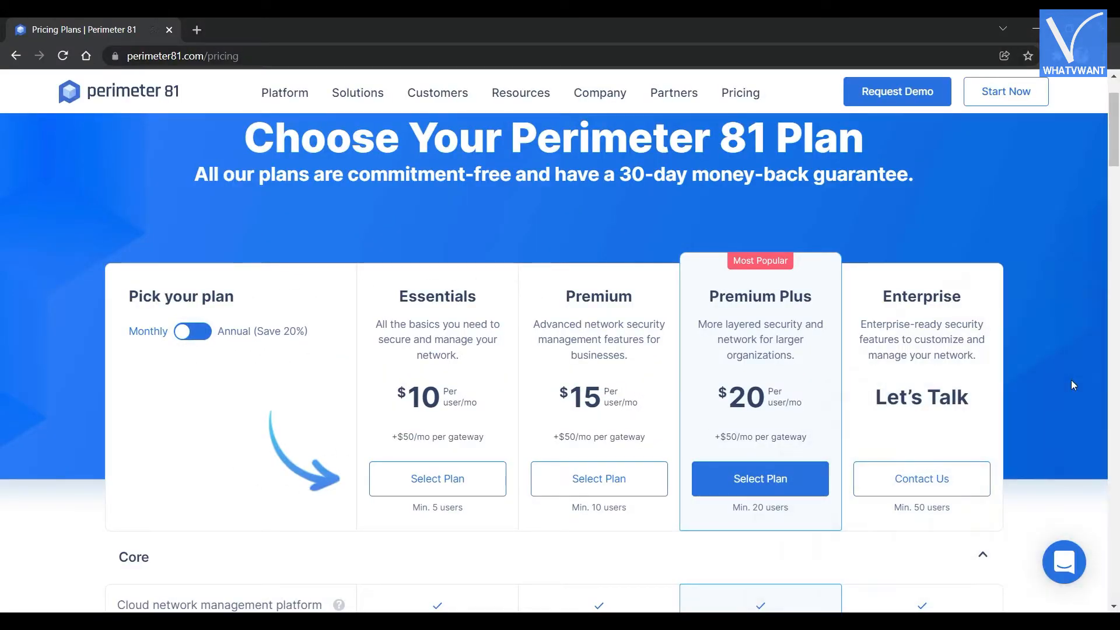
left_click(192, 330)
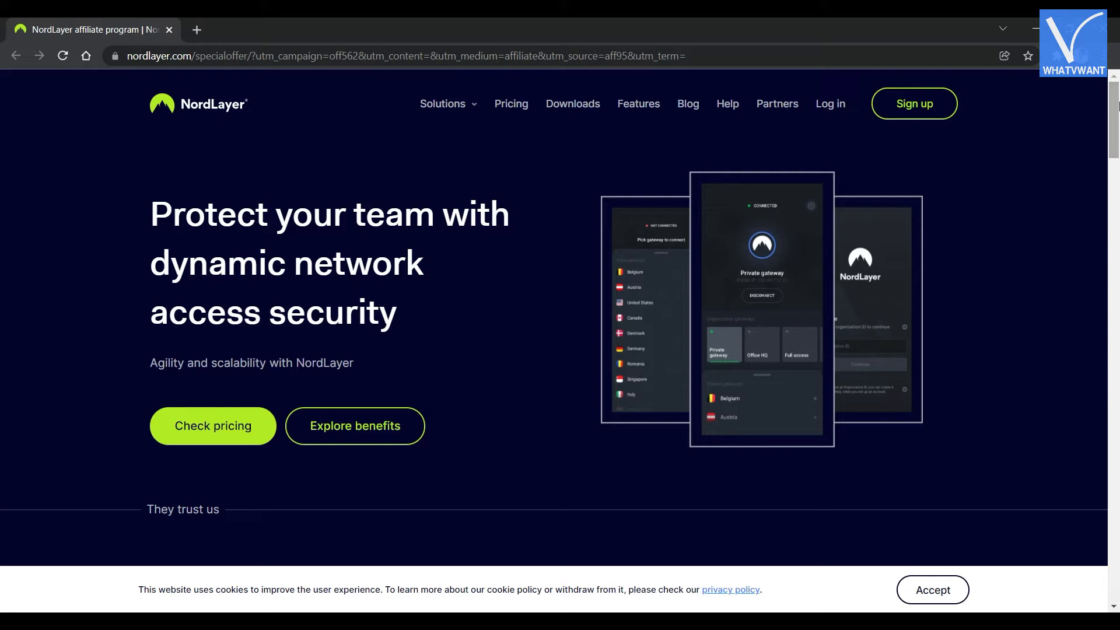
Scroll NordLayer's page through remote access and customization down to the deploy-in-minutes section
scroll("down", 3)
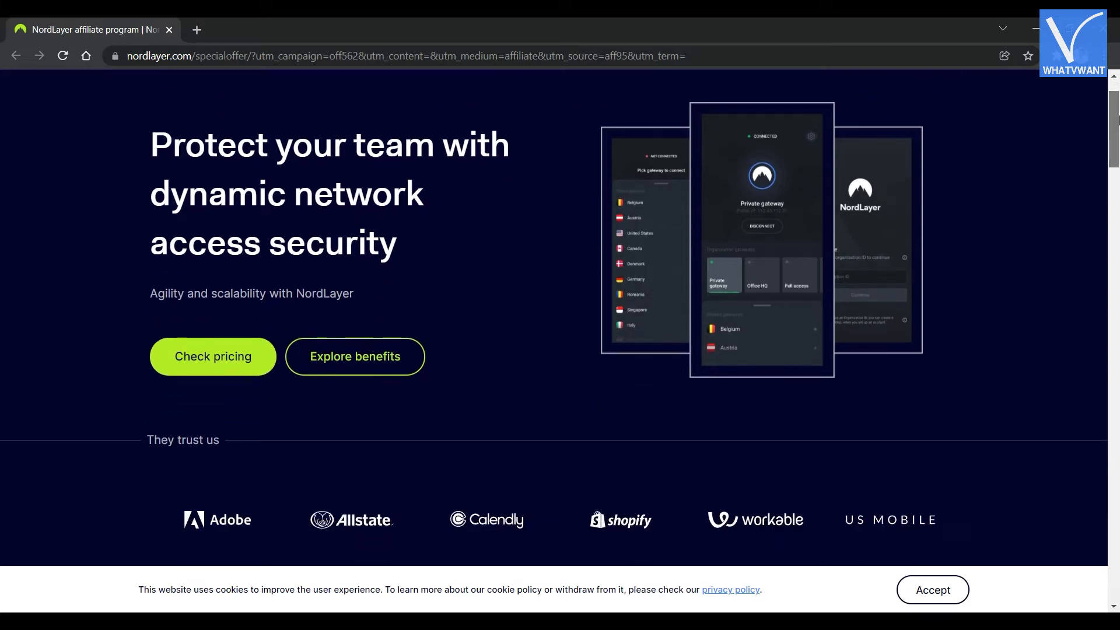
scroll("down", 3)
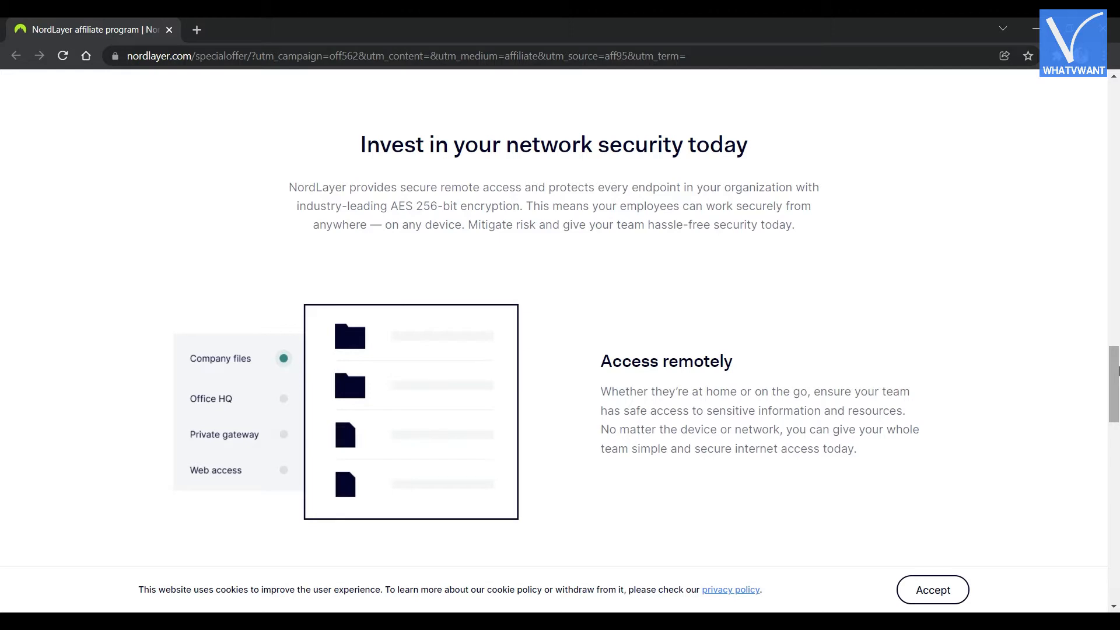
scroll("down", 3)
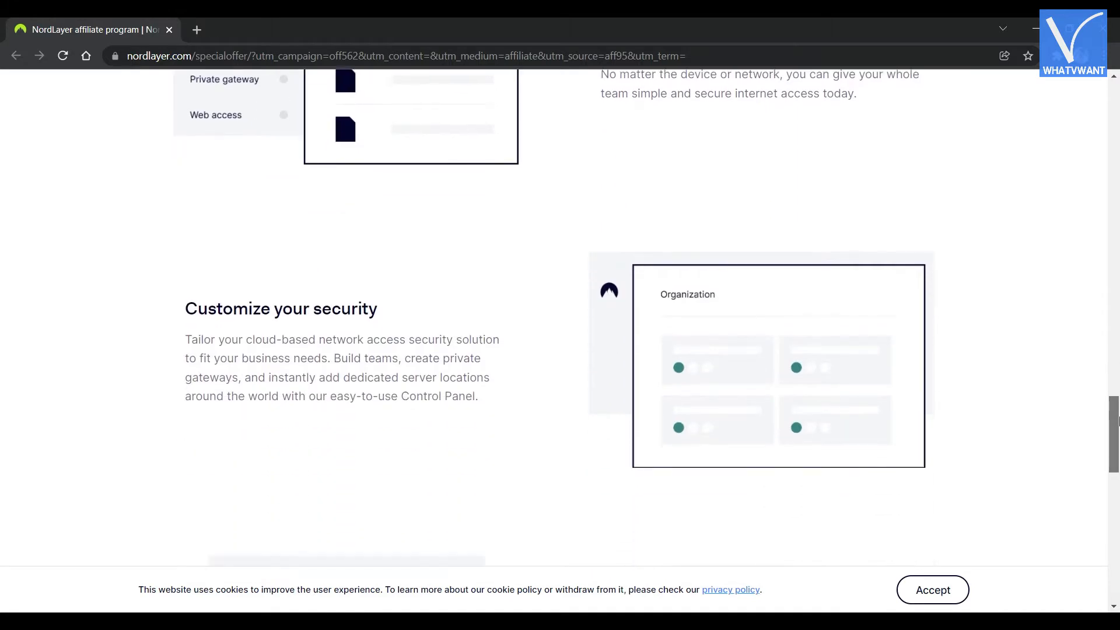
scroll("down", 3)
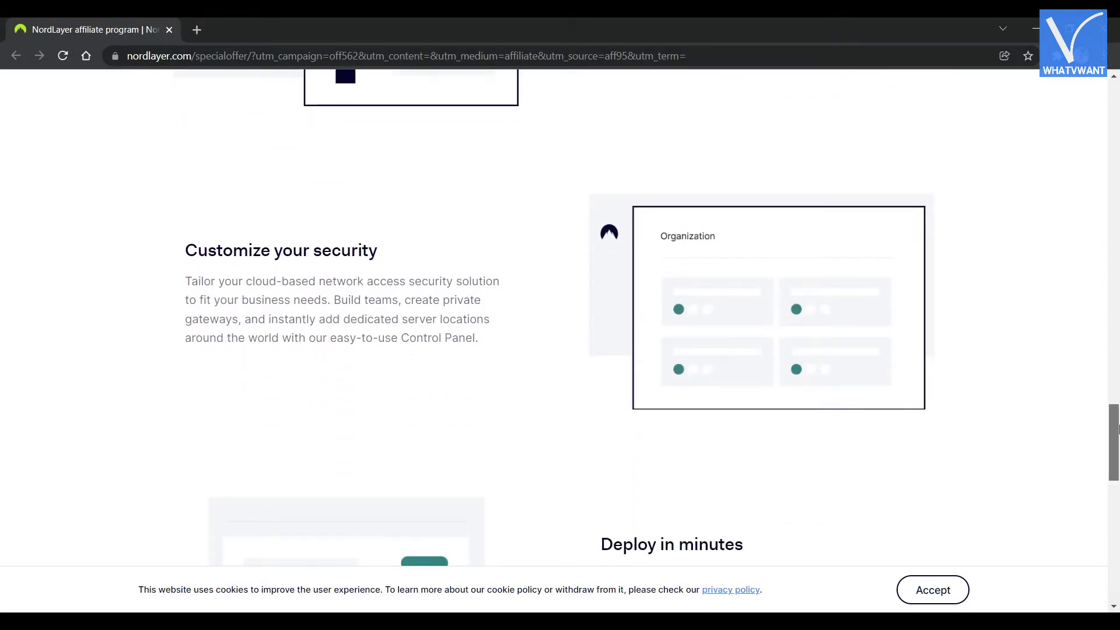
scroll("down", 3)
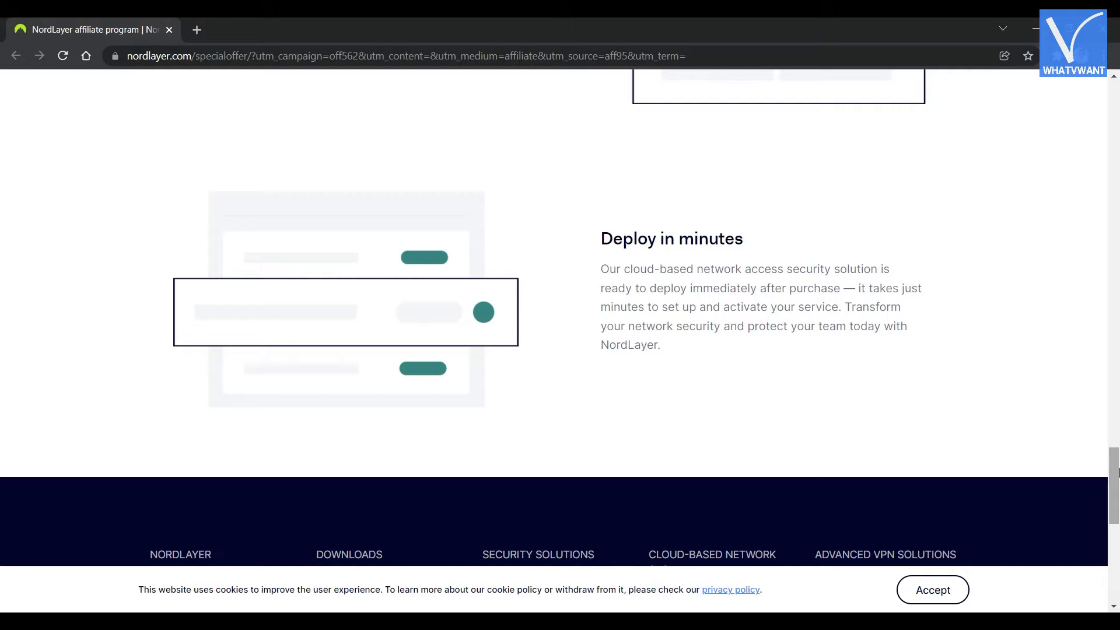
Open NordLayer's network security Features page from the top navigation
left_click(685, 104)
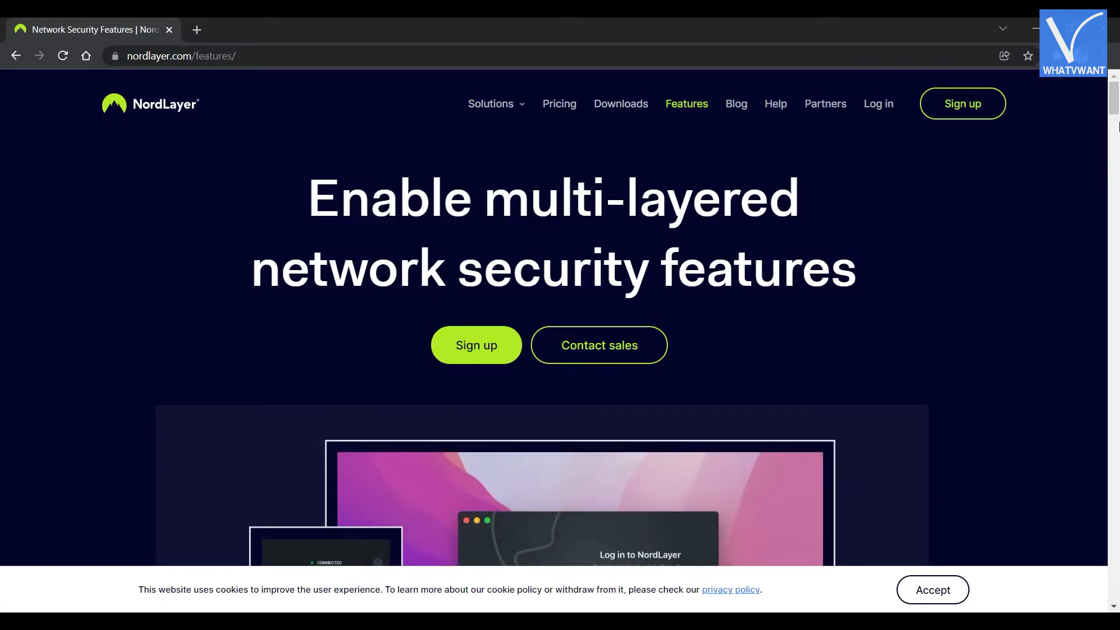
Scroll down the NordLayer pricing to see Basic at $9.00 and Advanced at $11.00 monthly
scroll("down", 3)
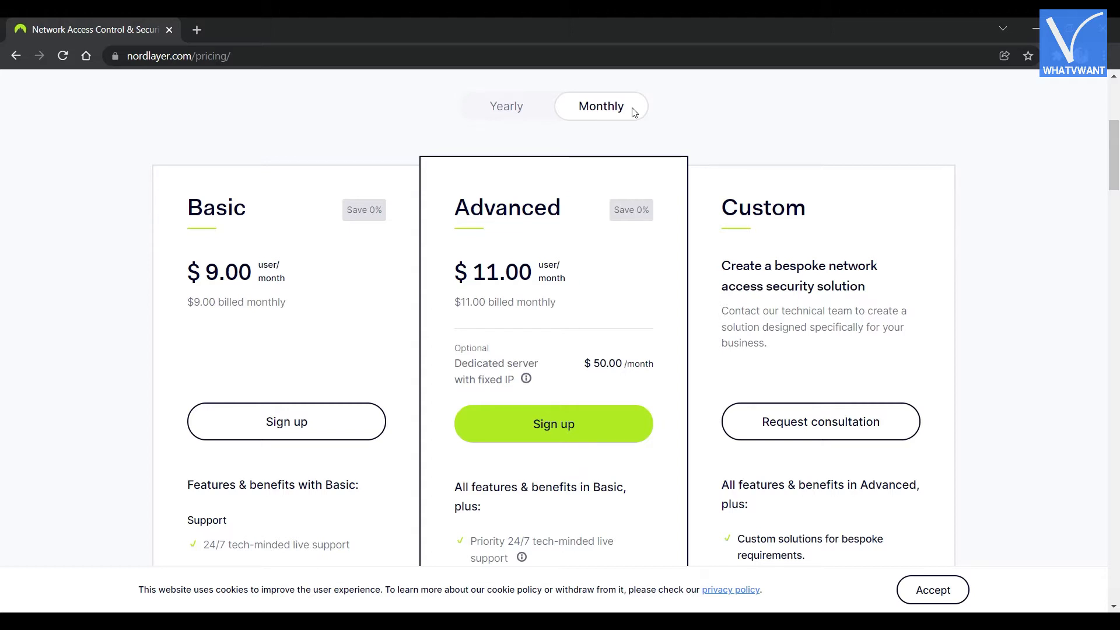
Go to the IPVanish pricing page advertising plans from $3.20 per month
left_click(505, 107)
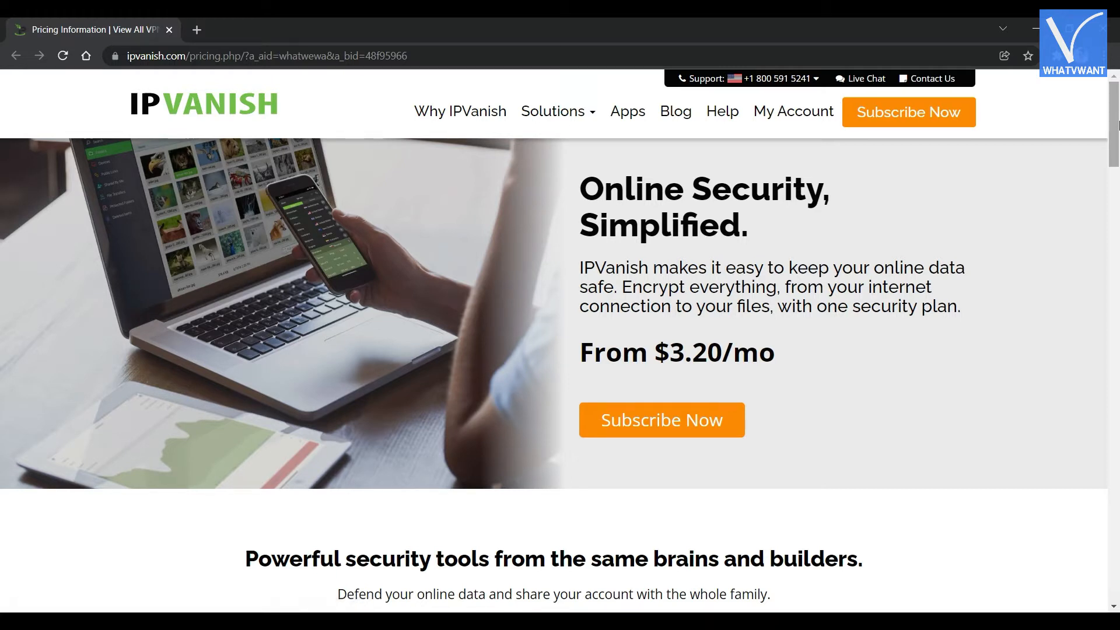
Scroll to IPVanish's VPN and VPN + Backup cards, then open the 'Why IPVanish' page
scroll("down", 3)
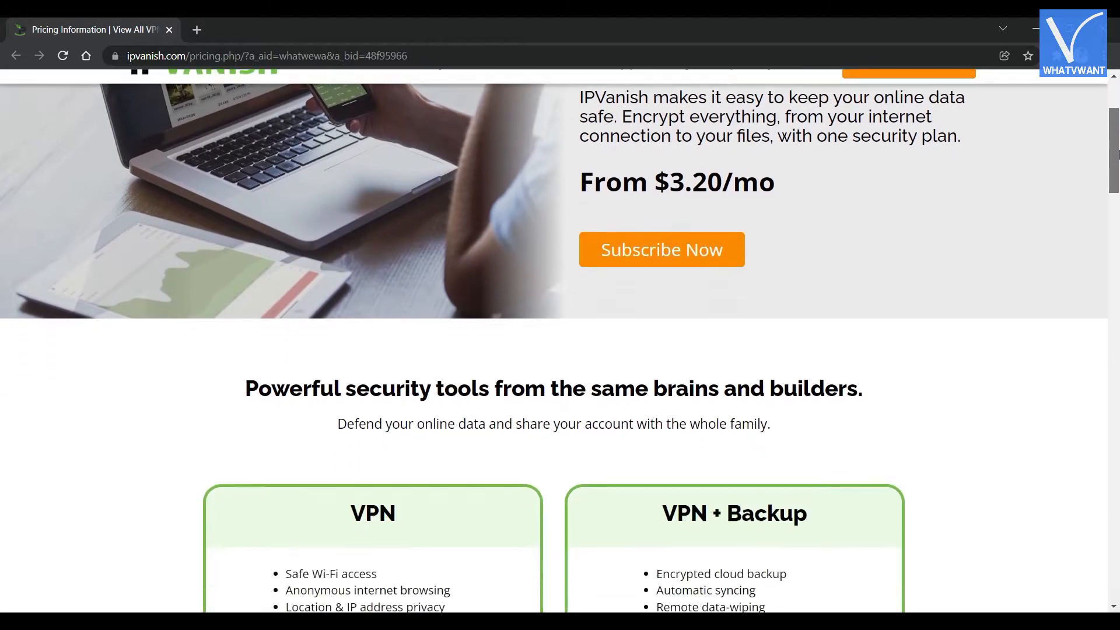
scroll("down", 3)
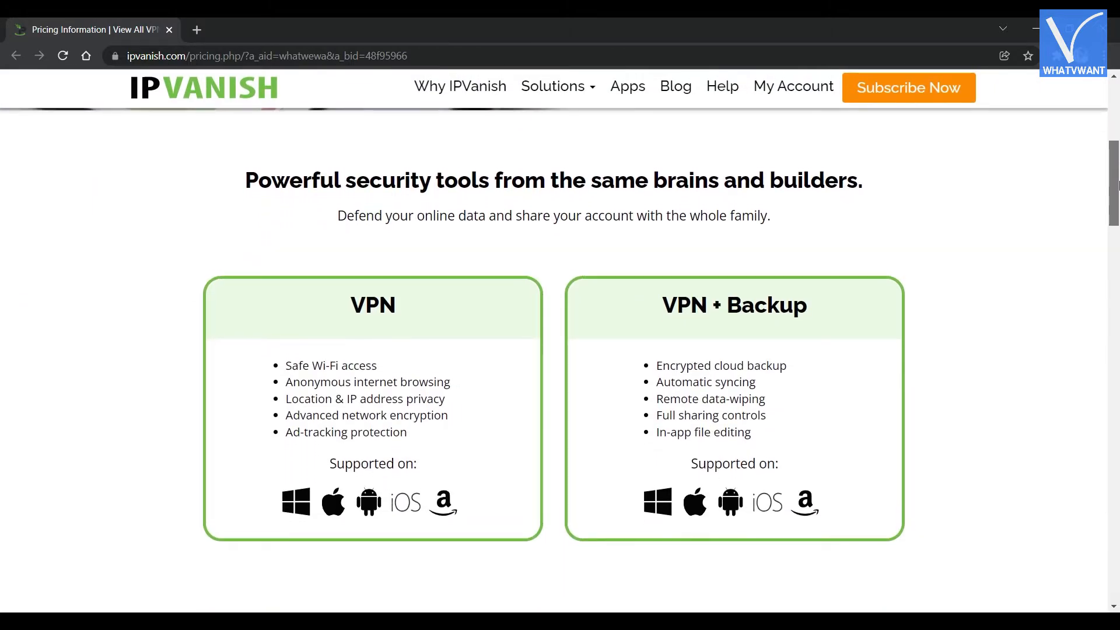
scroll("down", 3)
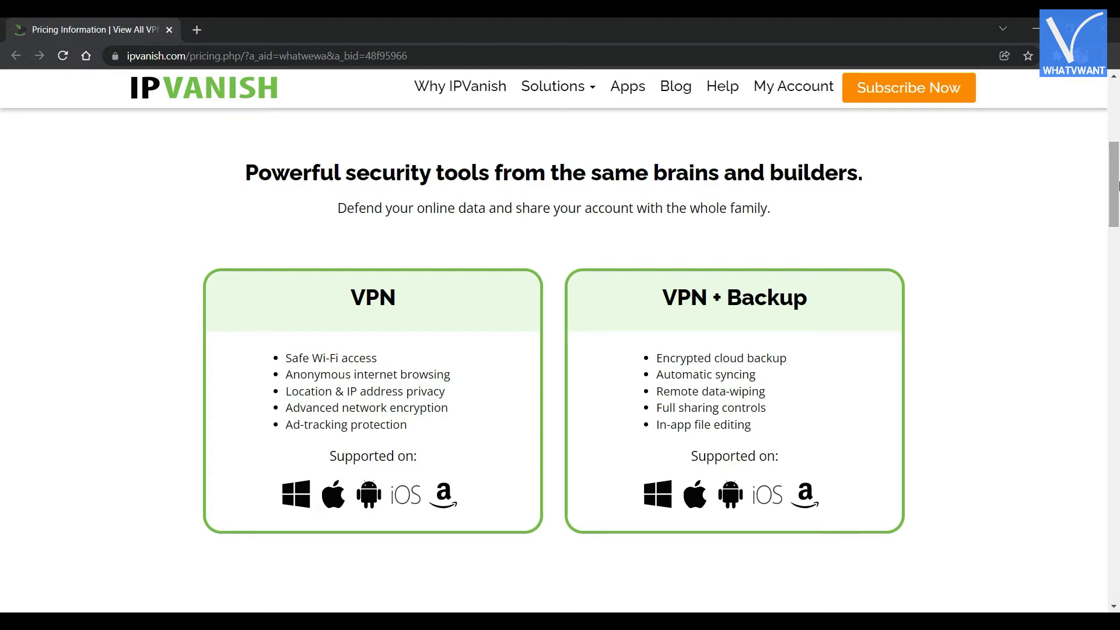
left_click(460, 85)
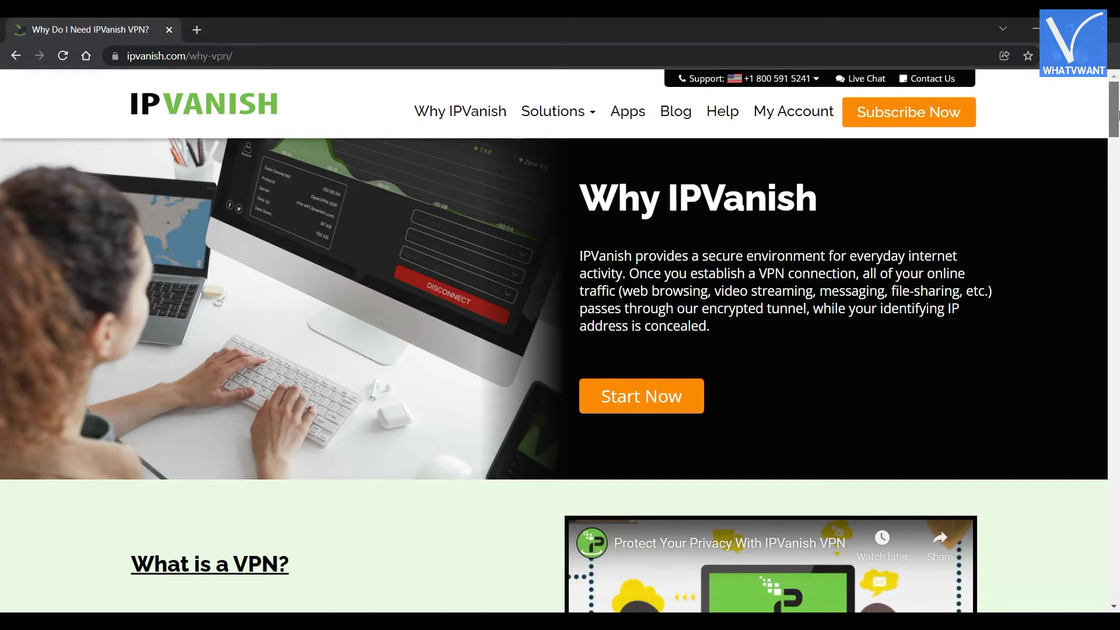
Scroll the Why IPVanish page through the encrypted tunnel section to 'The Top VPN Uses' and plans
scroll("down", 3)
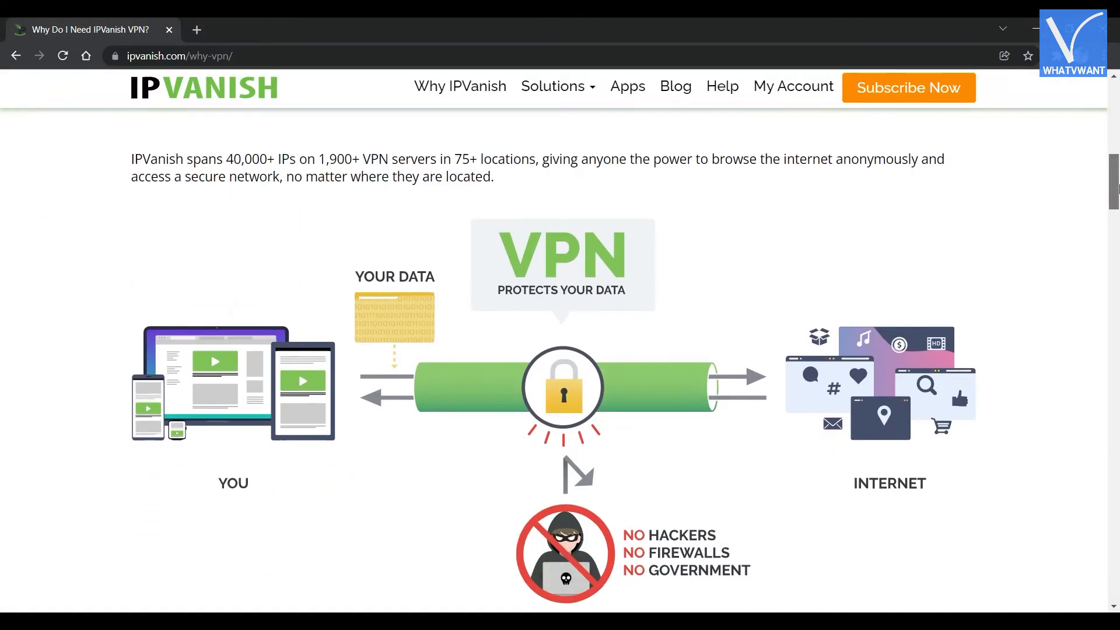
scroll("down", 3)
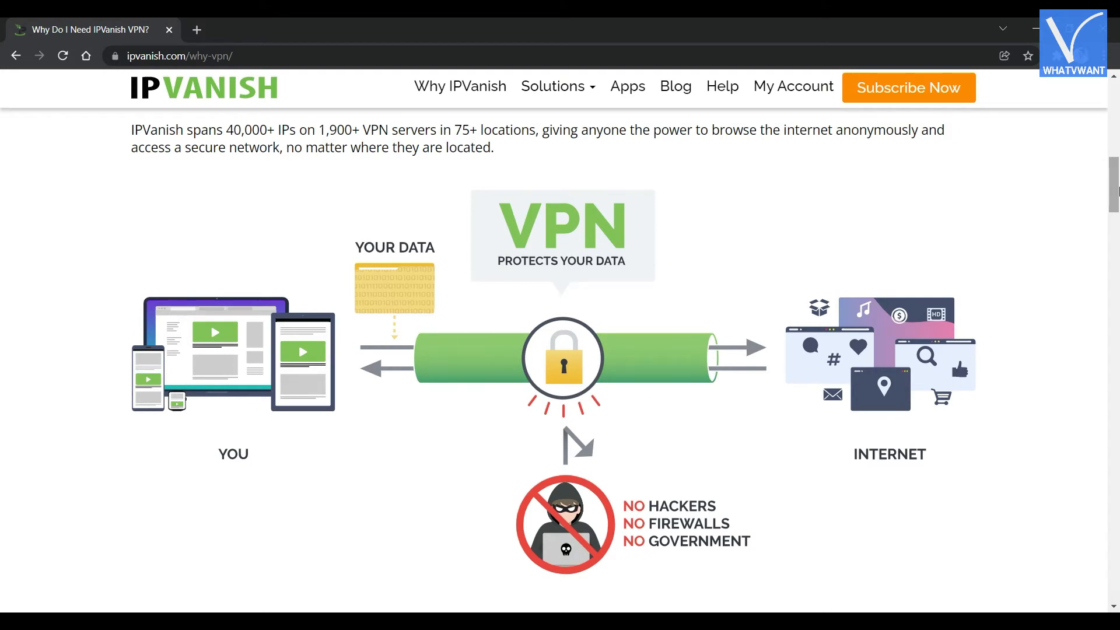
scroll("down", 3)
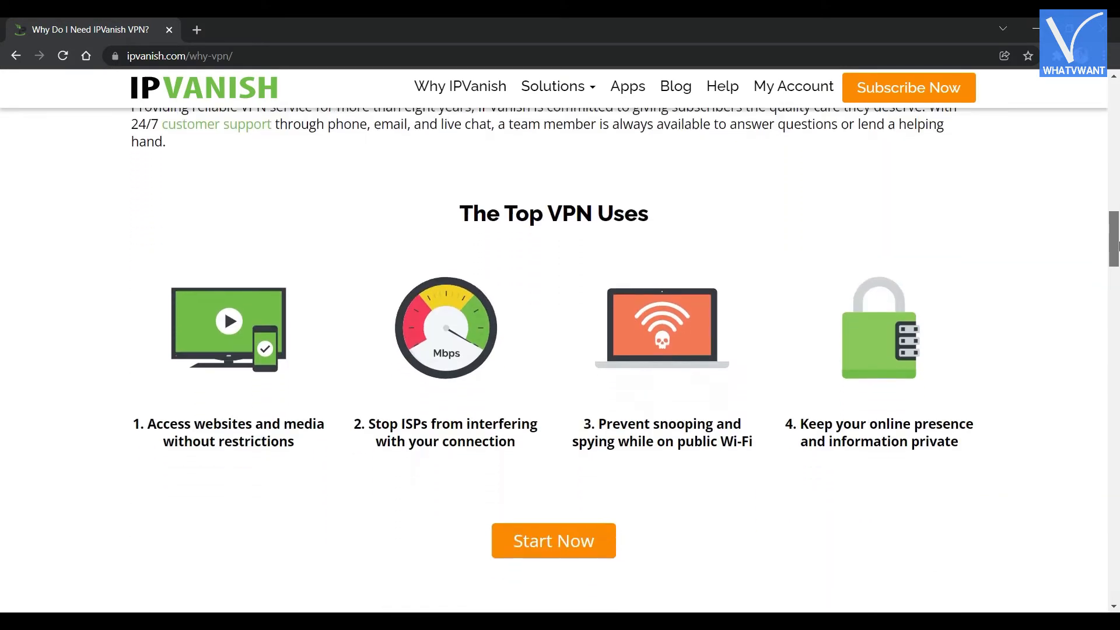
scroll("down", 3)
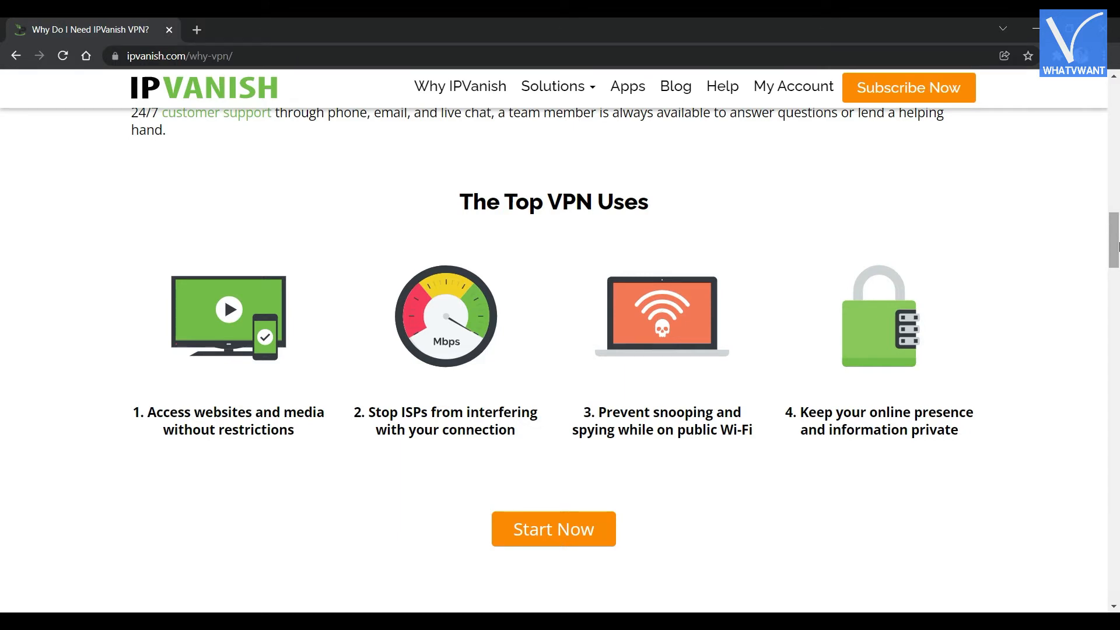
scroll("down", 3)
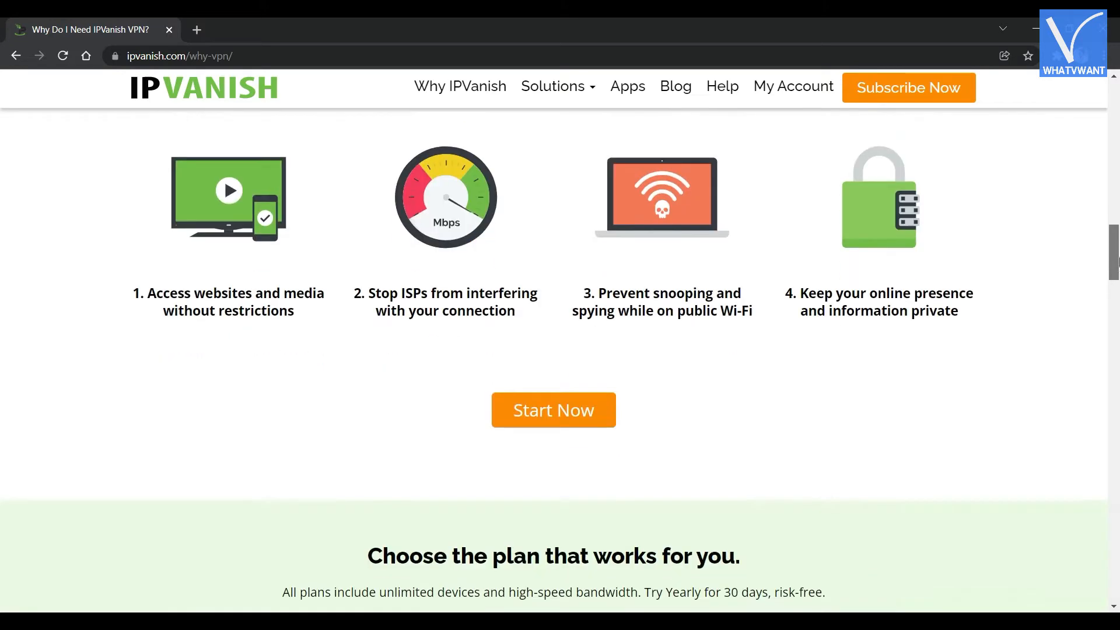
scroll("down", 3)
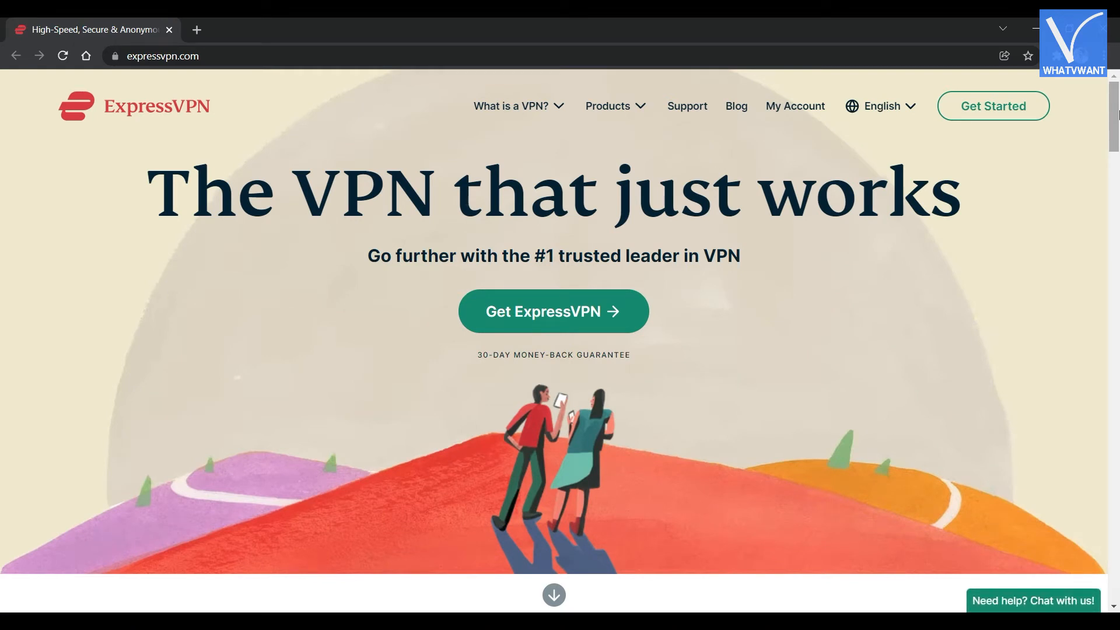
Scroll the ExpressVPN homepage through its device and advantages sections
scroll("down", 3)
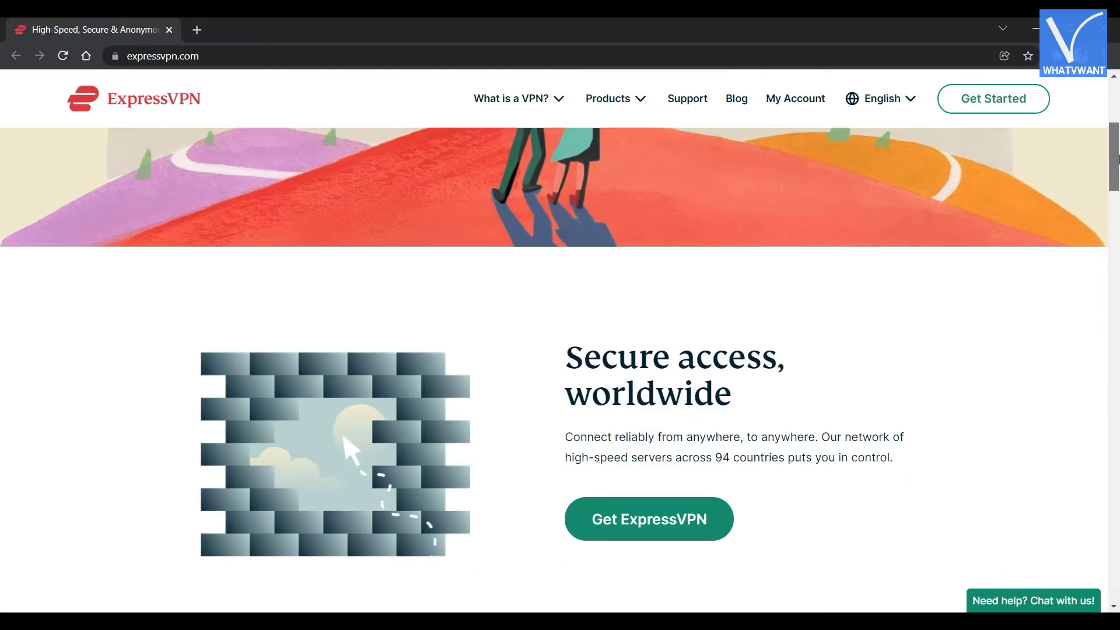
scroll("down", 3)
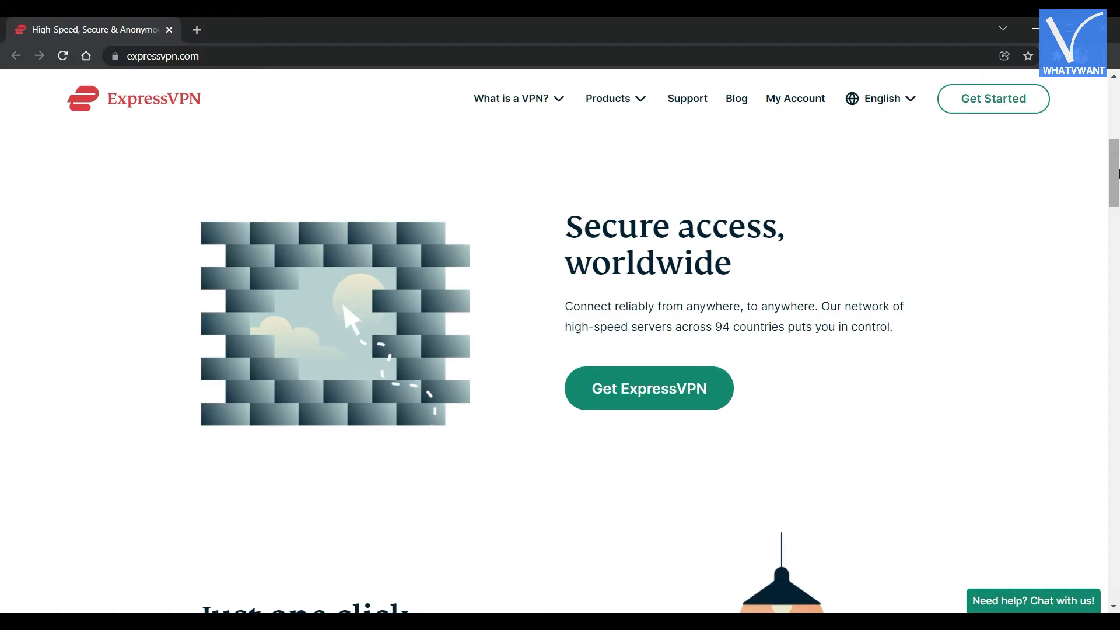
scroll("down", 3)
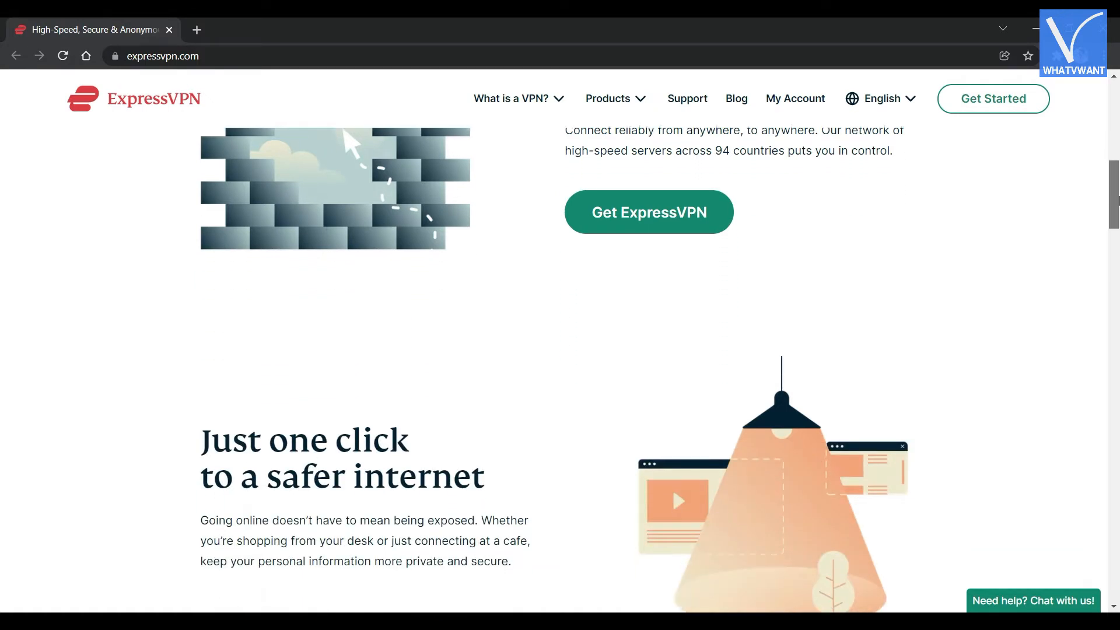
scroll("down", 3)
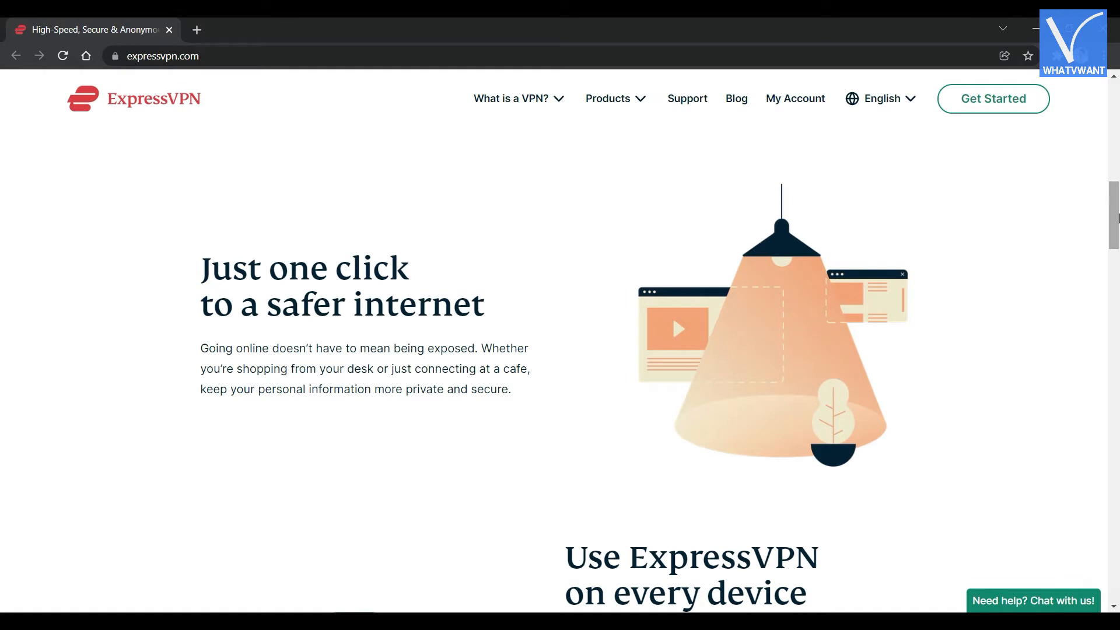
scroll("down", 3)
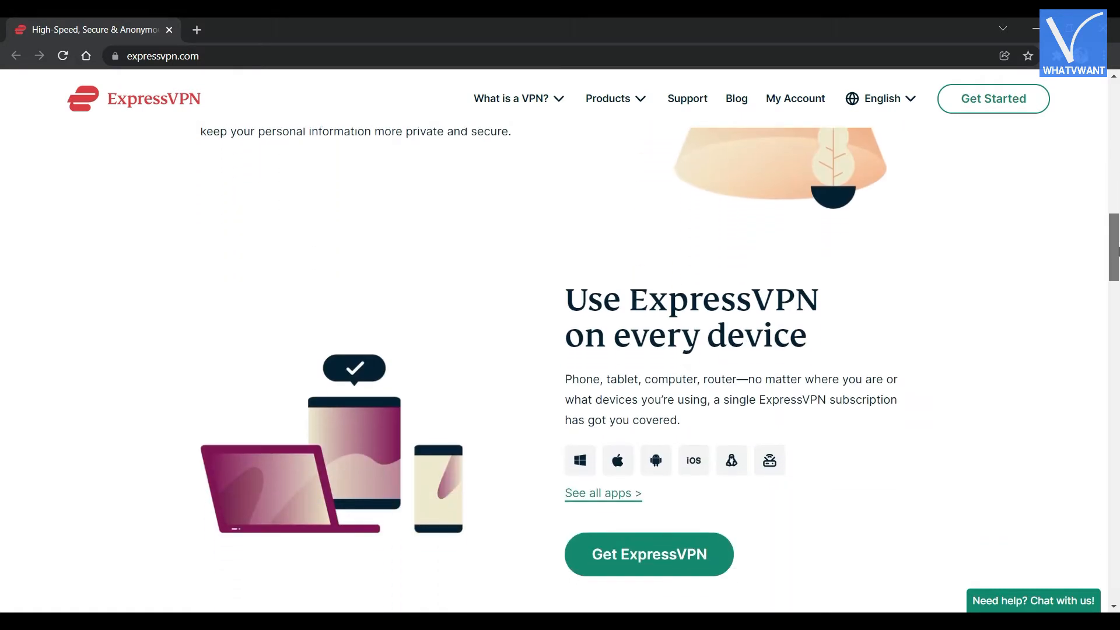
scroll("down", 3)
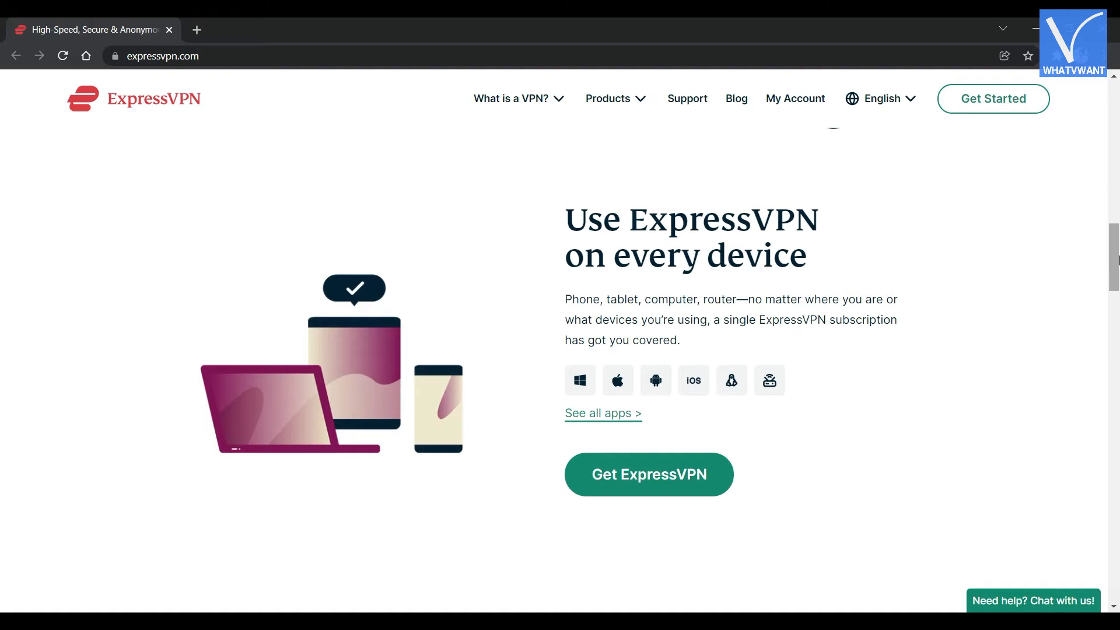
scroll("down", 3)
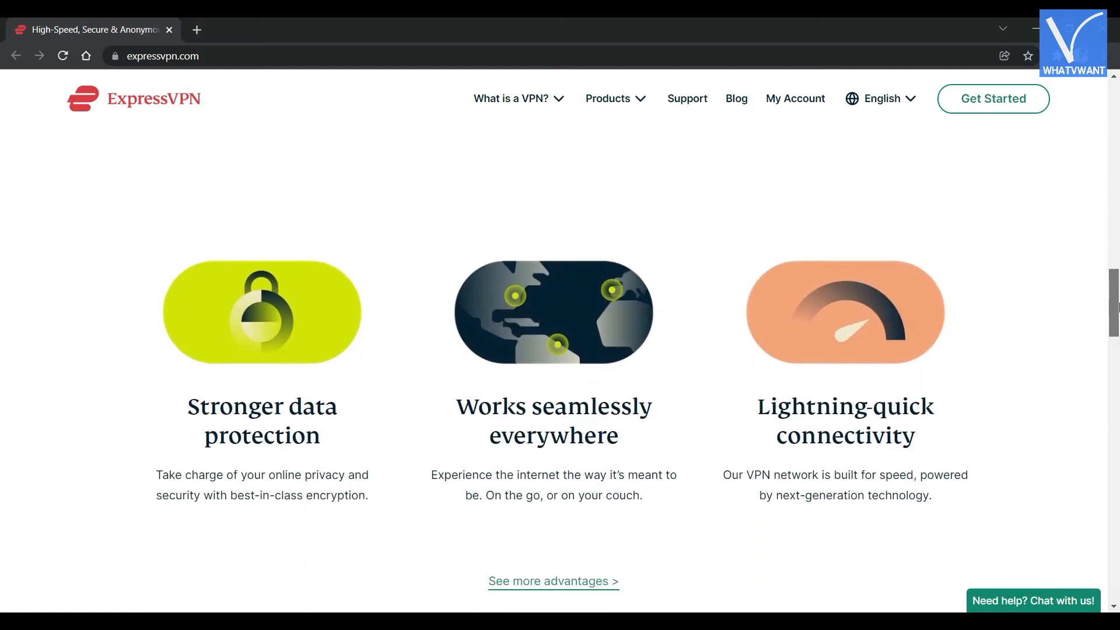
scroll("down", 3)
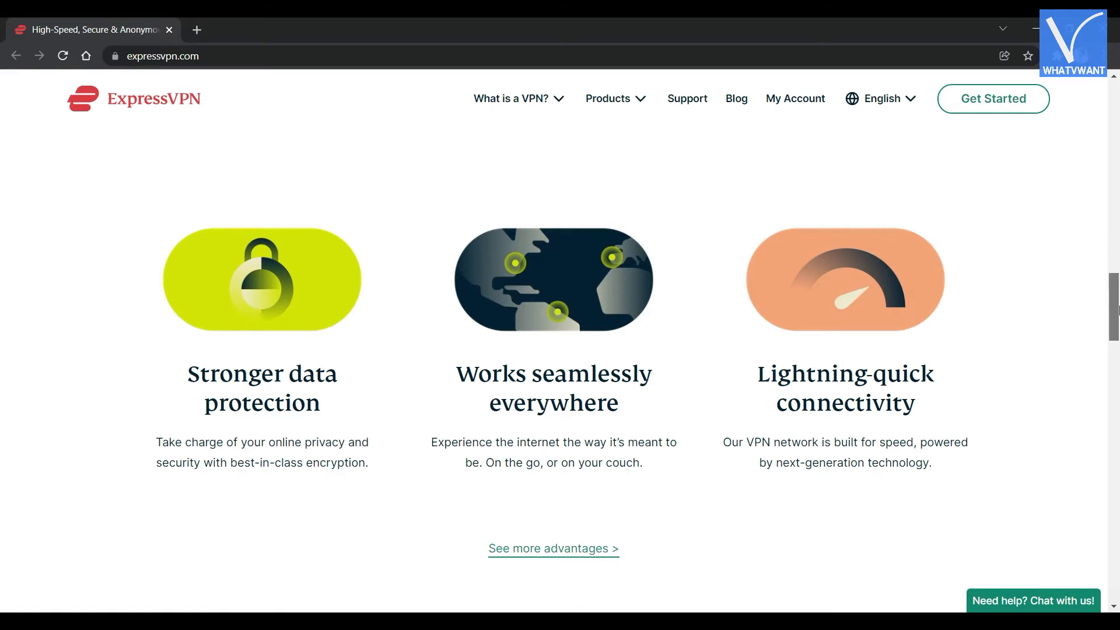
Move on to the StrongVPN holiday savings homepage
left_click(992, 98)
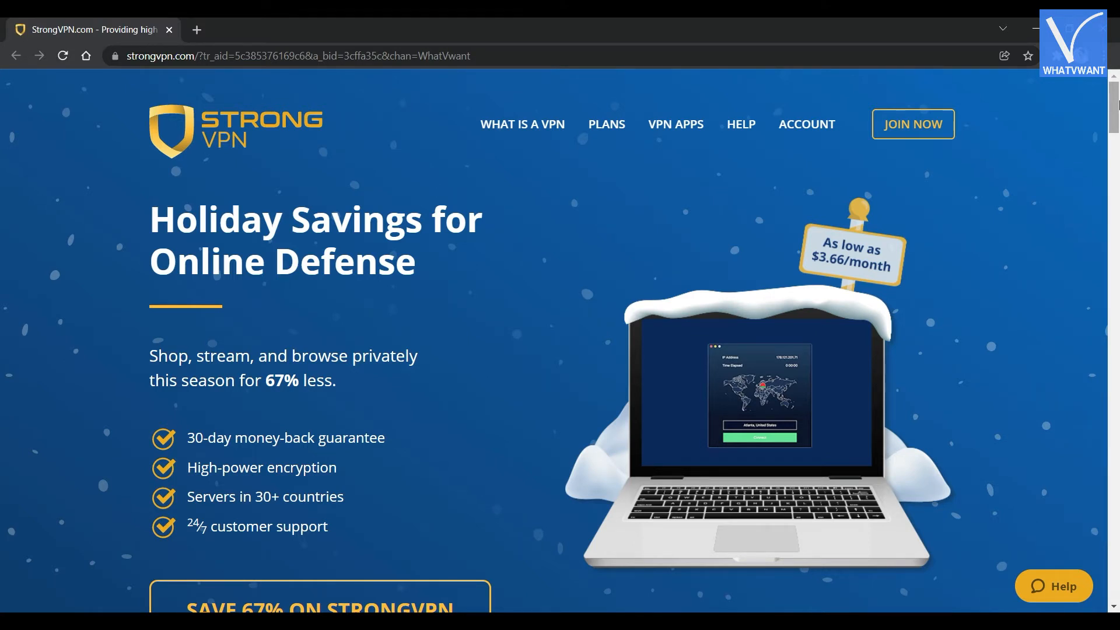
Scroll StrongVPN's homepage through WireGuard and 'Why StrongVPN' down to Choose Your VPN Plan
scroll("down", 3)
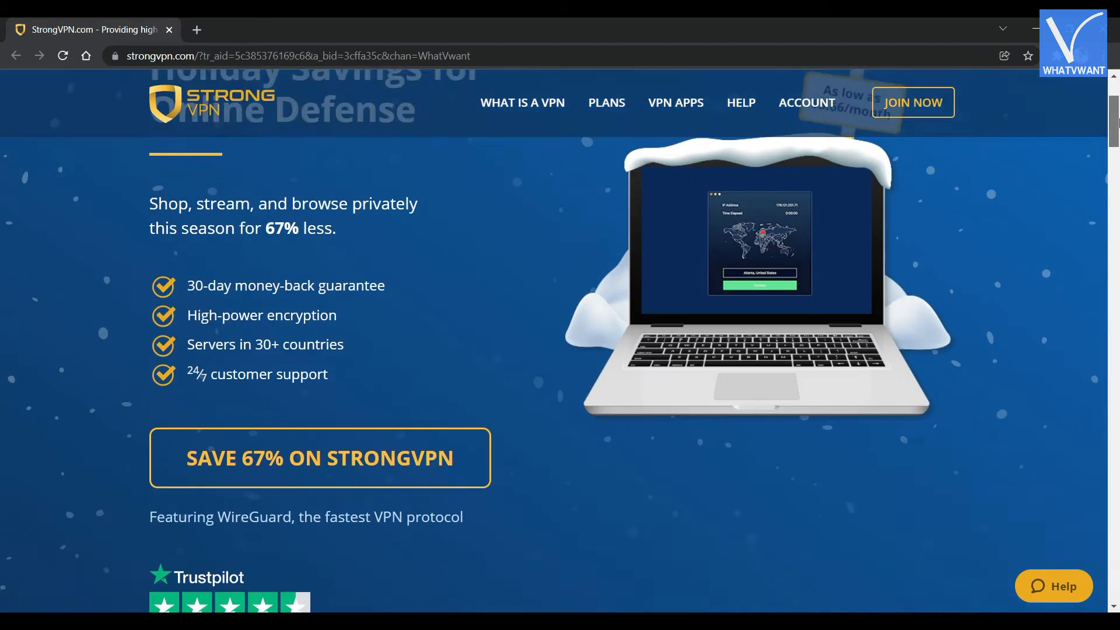
scroll("down", 3)
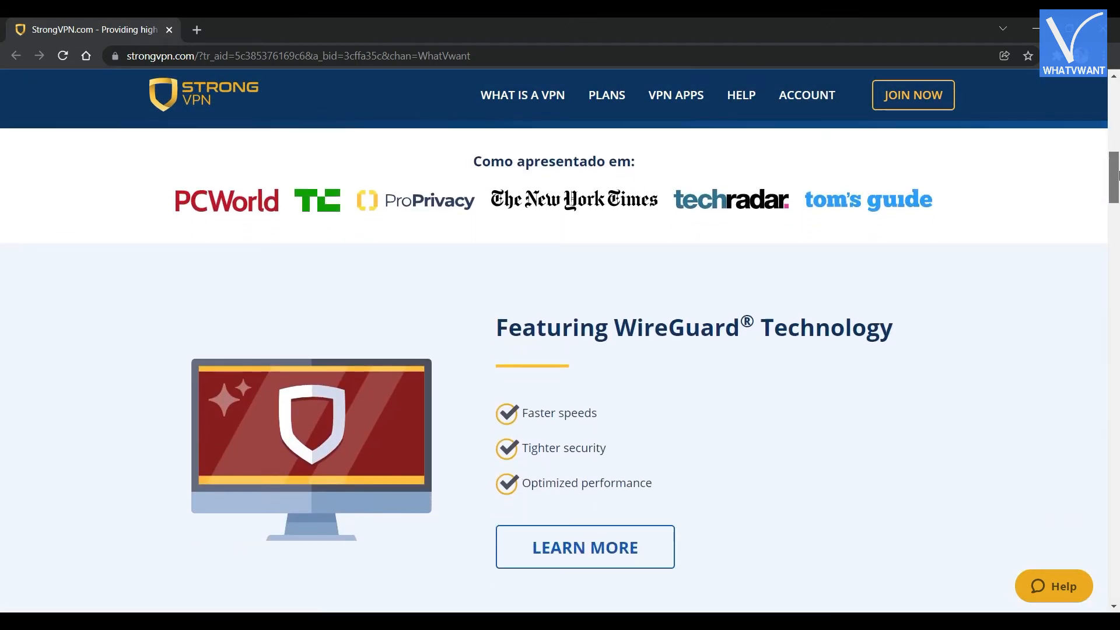
scroll("down", 3)
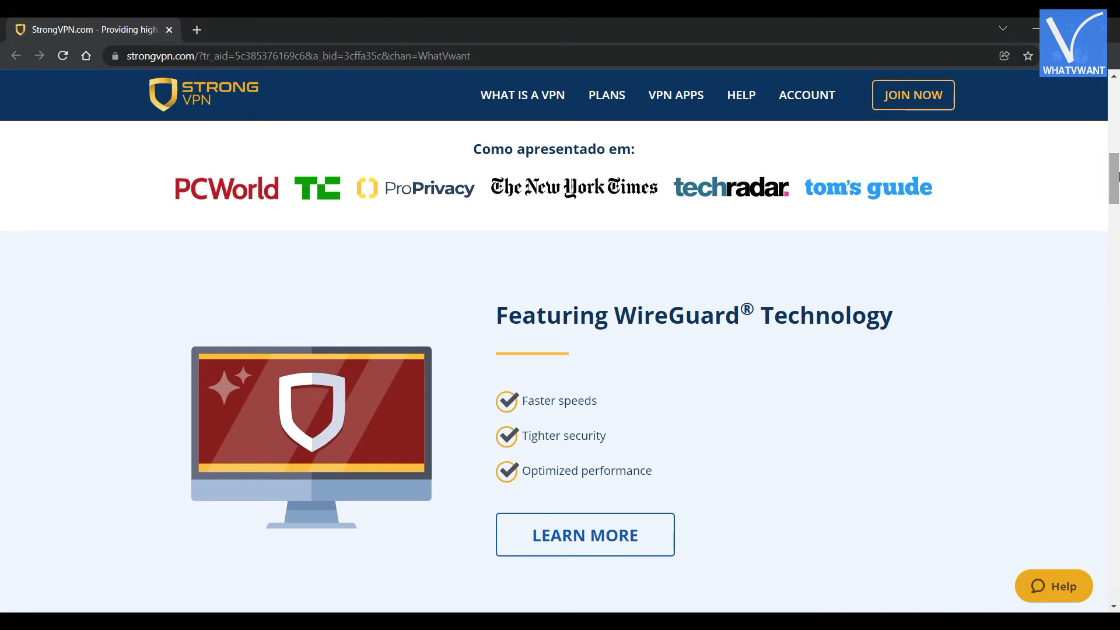
scroll("down", 3)
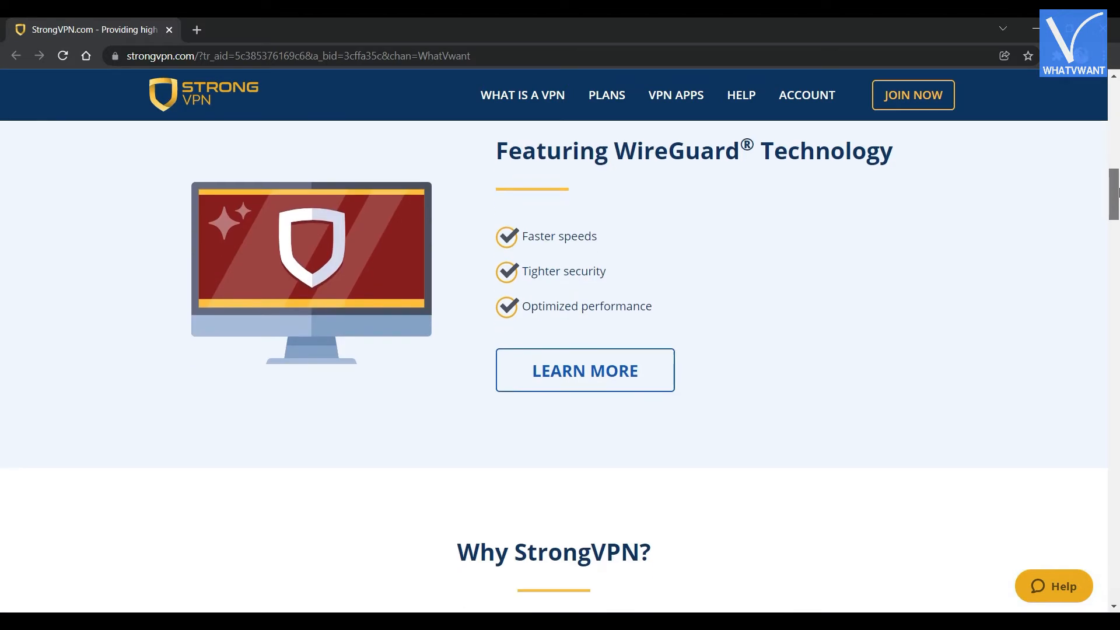
scroll("down", 3)
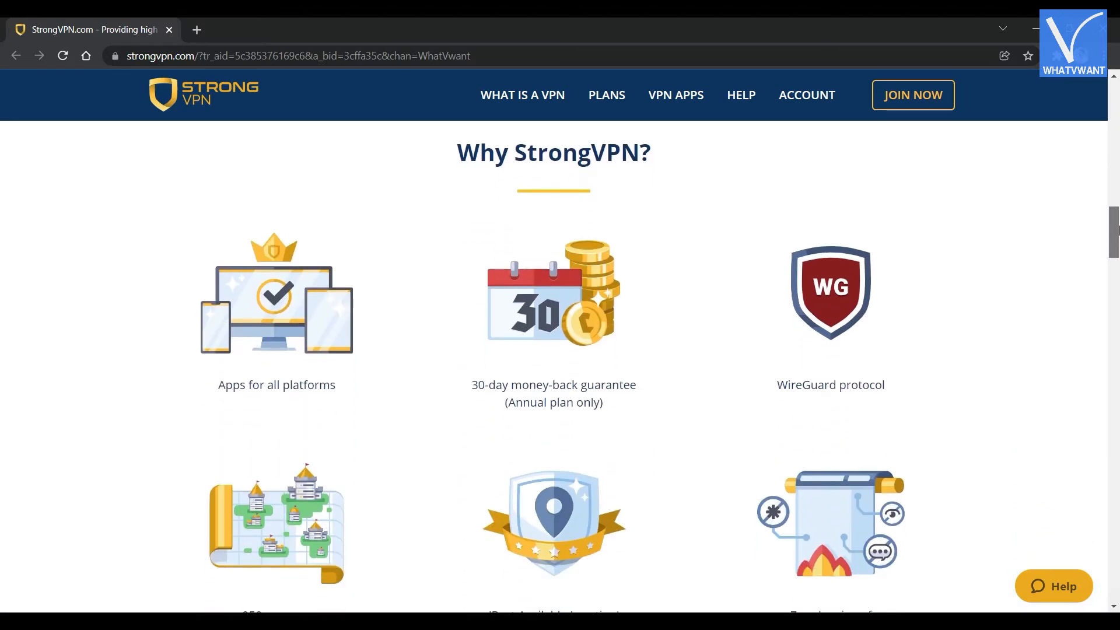
scroll("down", 3)
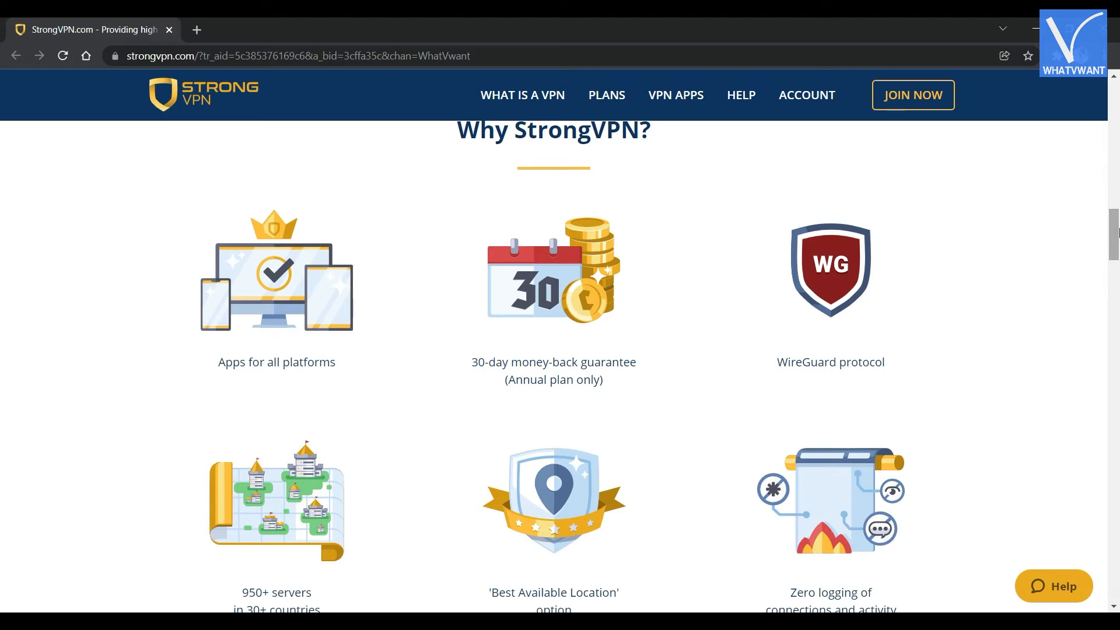
scroll("down", 3)
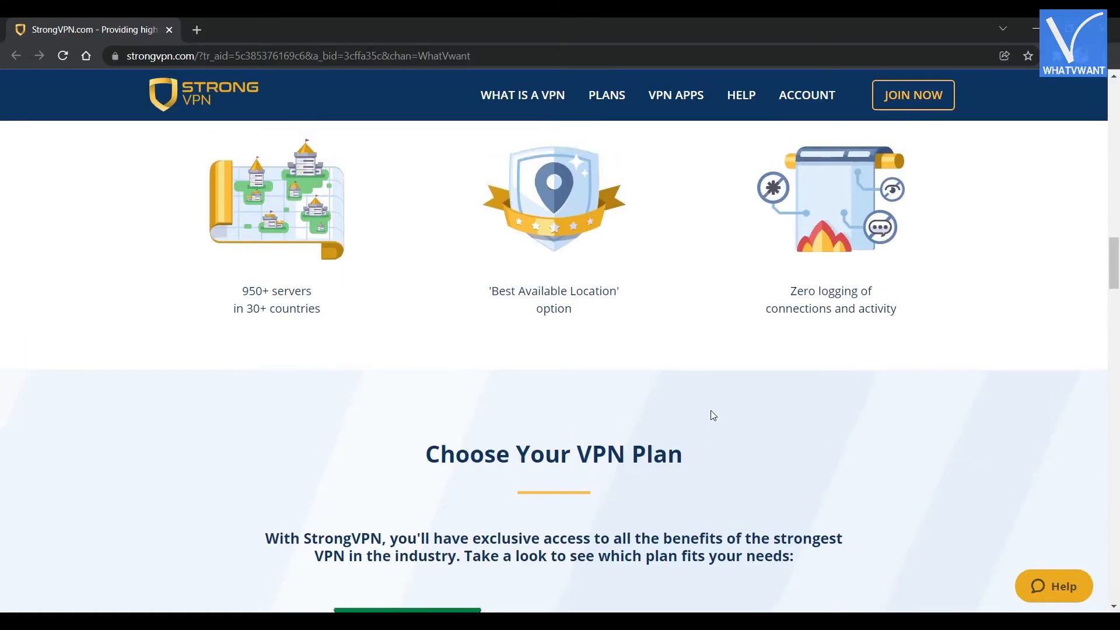
scroll("down", 3)
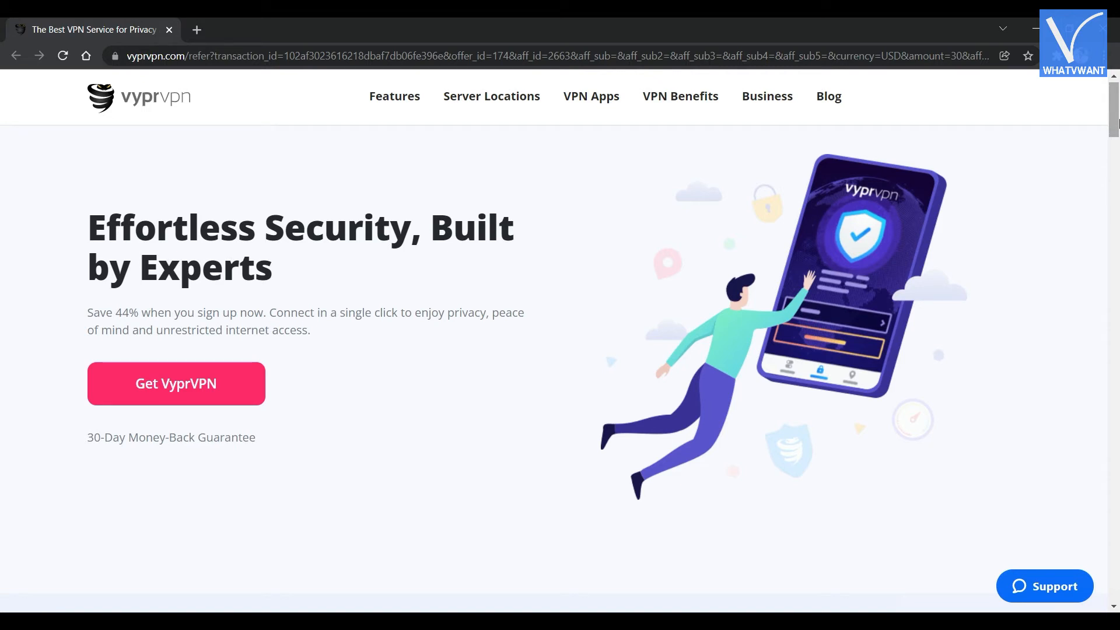
Scroll the VyprVPN homepage through its feature comparison table
scroll("down", 3)
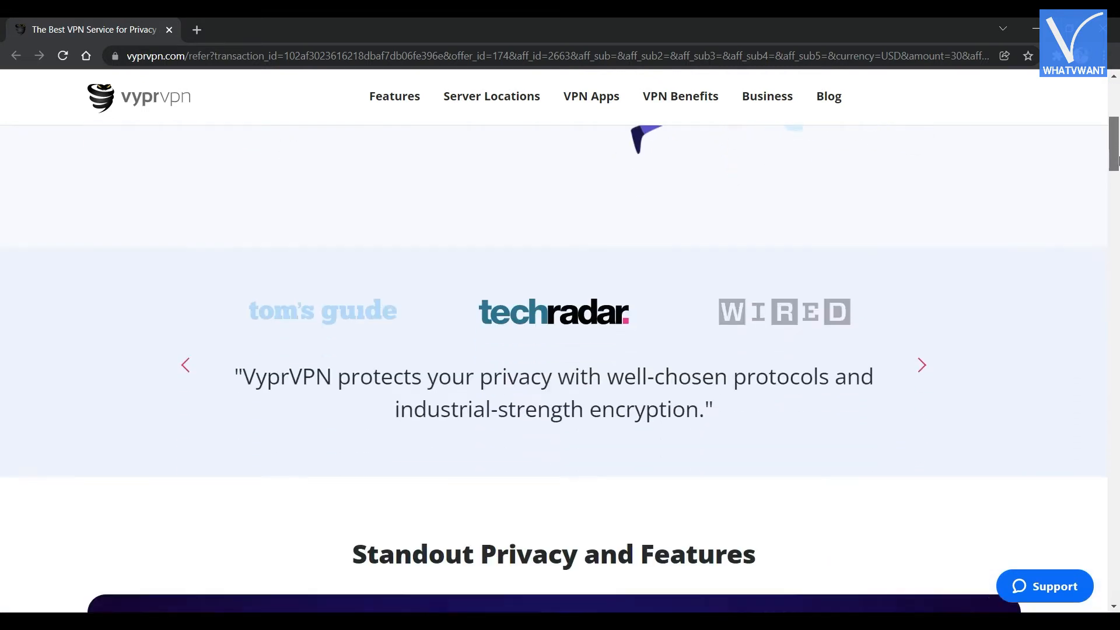
scroll("down", 3)
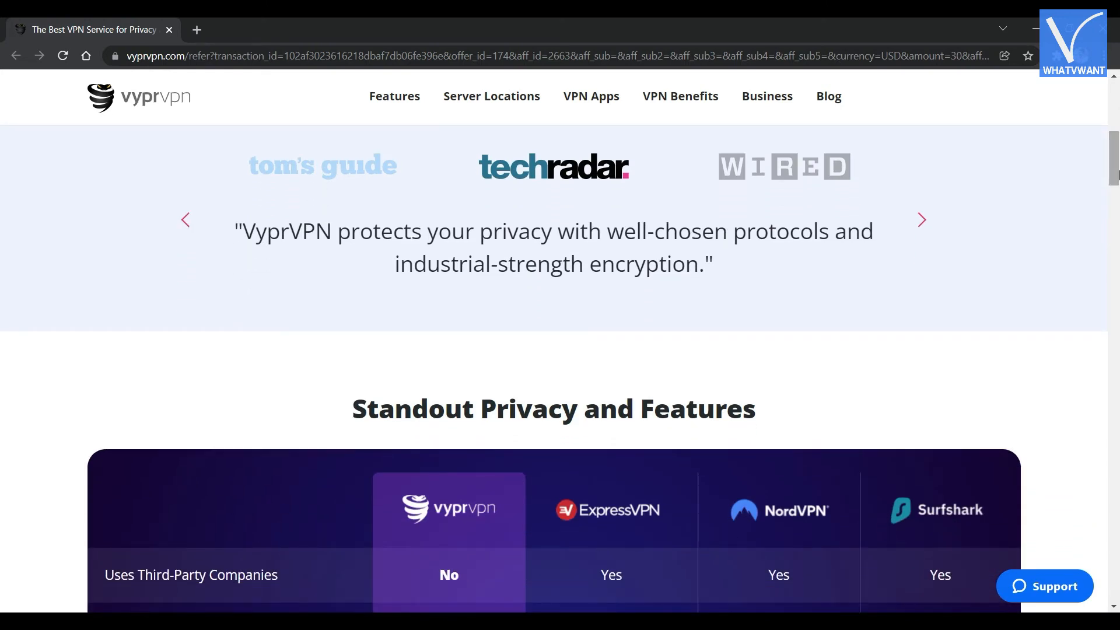
scroll("down", 3)
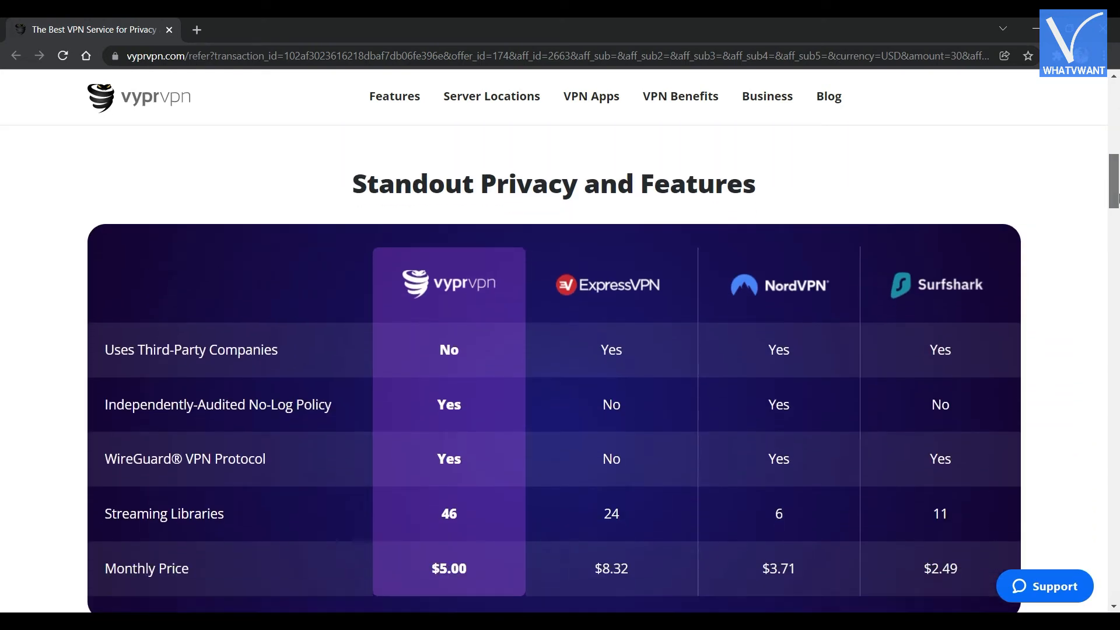
scroll("down", 3)
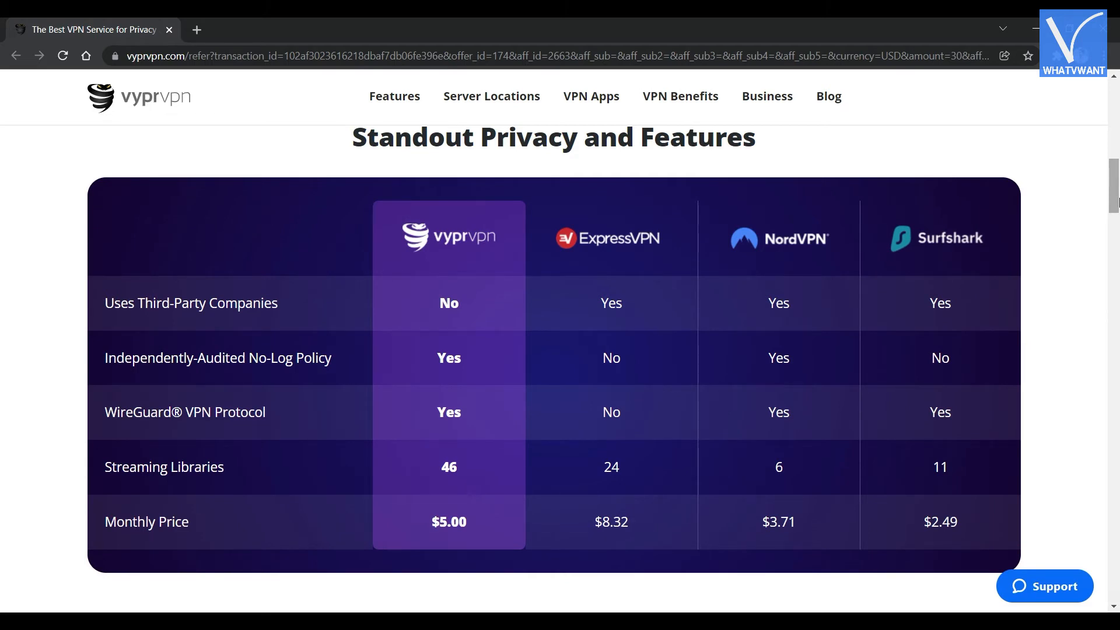
scroll("down", 3)
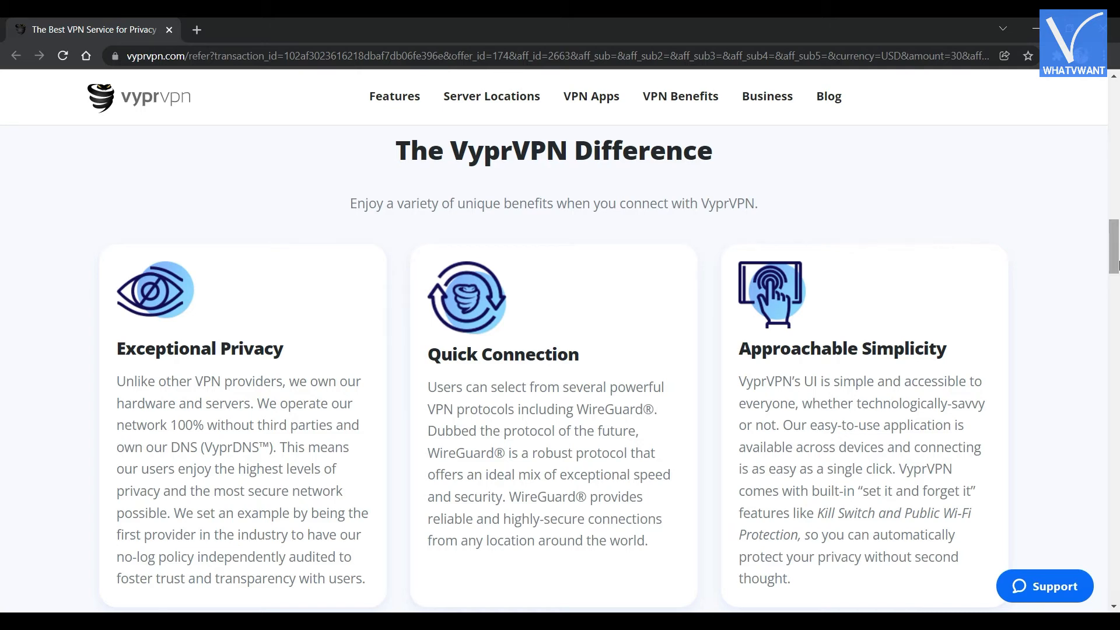
Continue to the streaming services section and open the plan purchase page via Buy Now
scroll("down", 3)
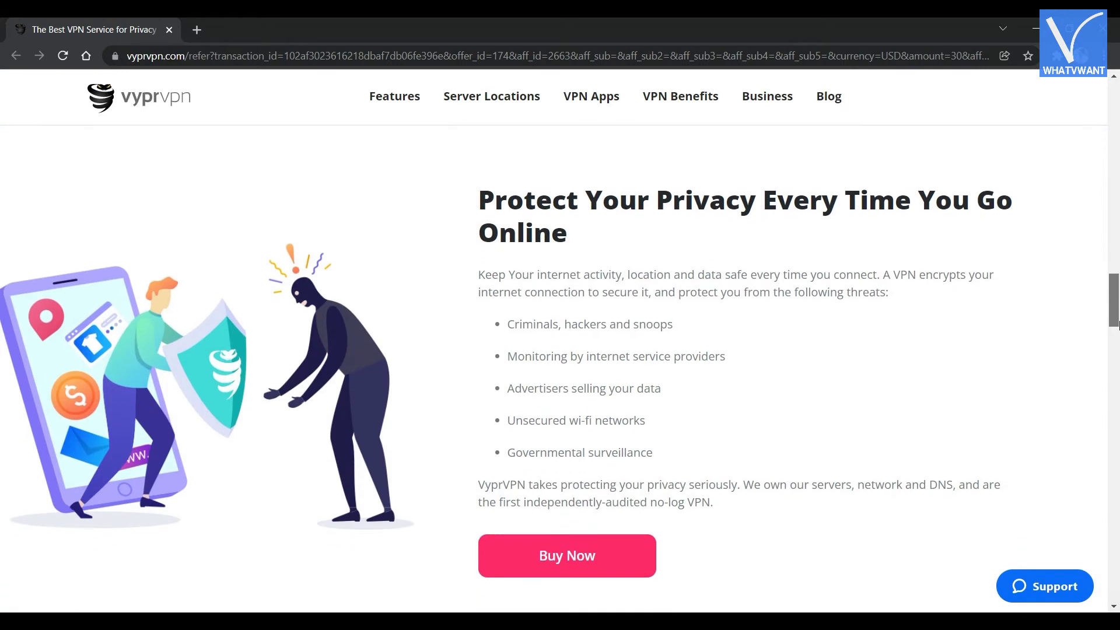
scroll("down", 3)
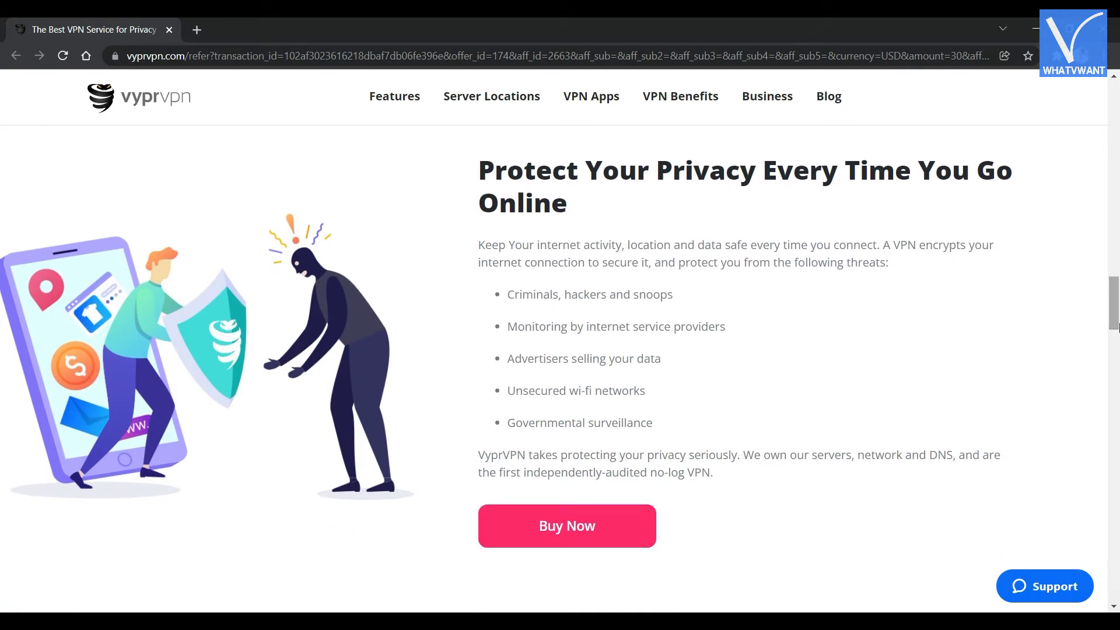
scroll("down", 3)
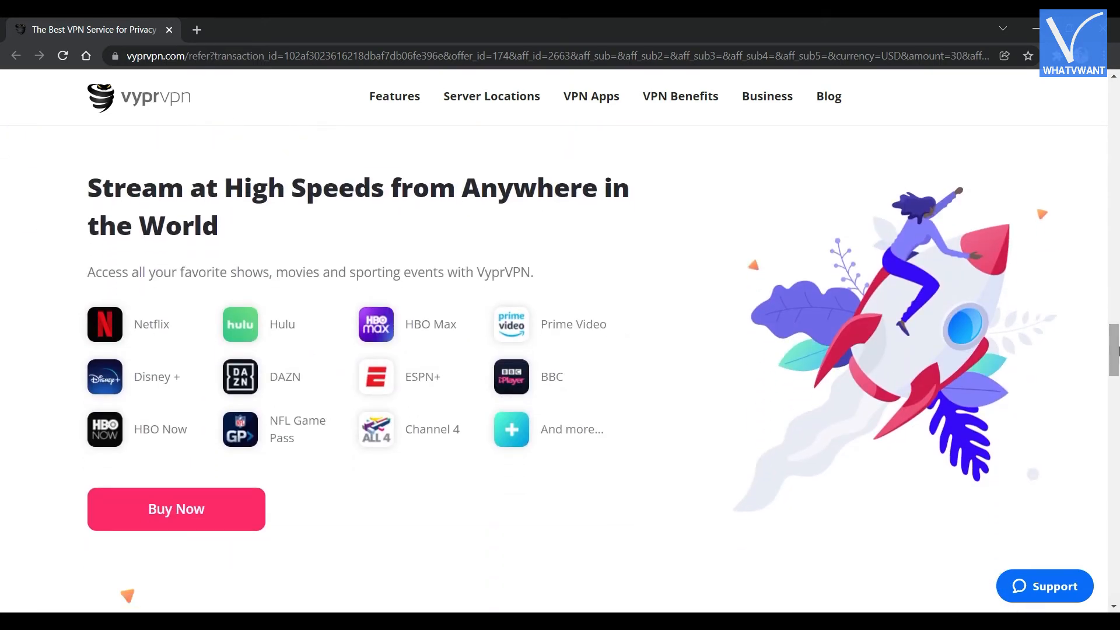
left_click(176, 509)
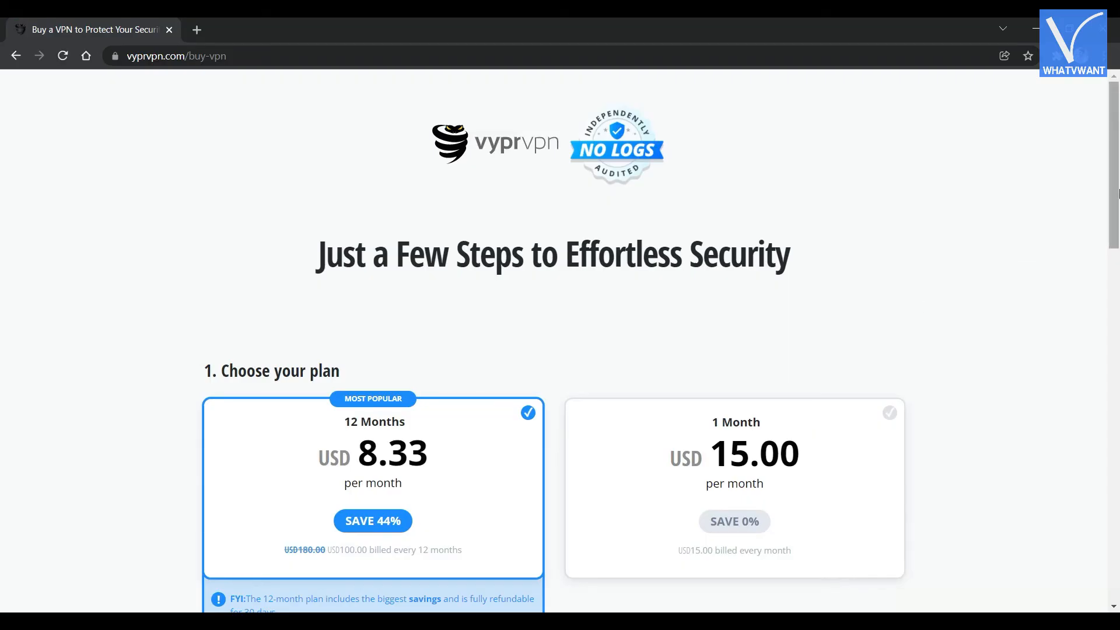
Scroll the VyprVPN buy page to see the 12-month and 1-month plan prices
scroll("down", 3)
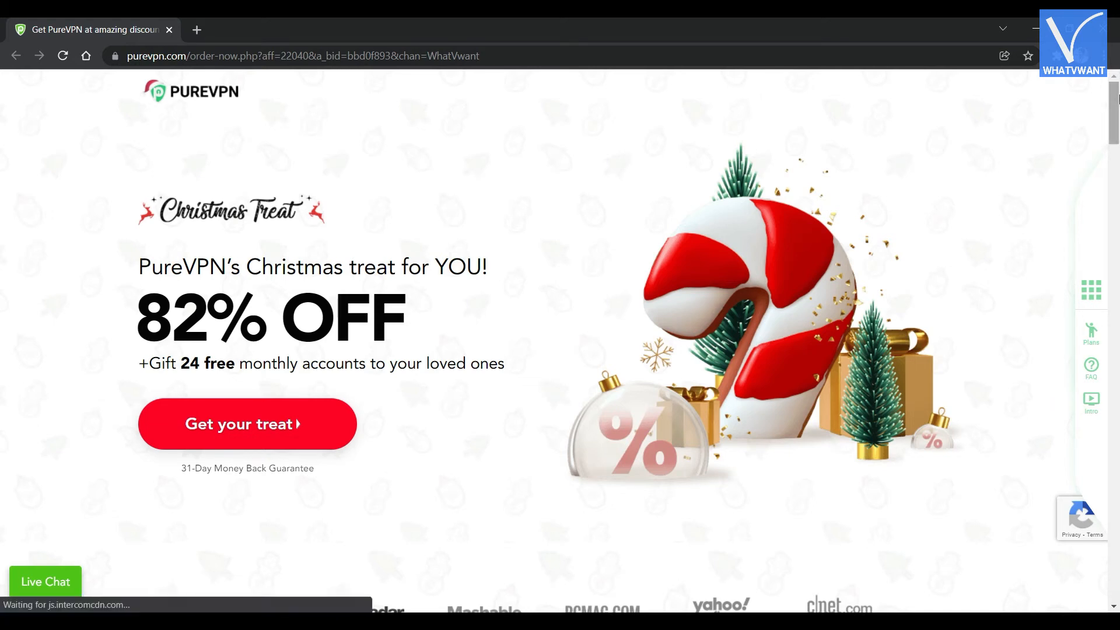
Scroll through PureVPN's customer reviews, devices, Watch PureVPN in Action and global network sections
scroll("down", 3)
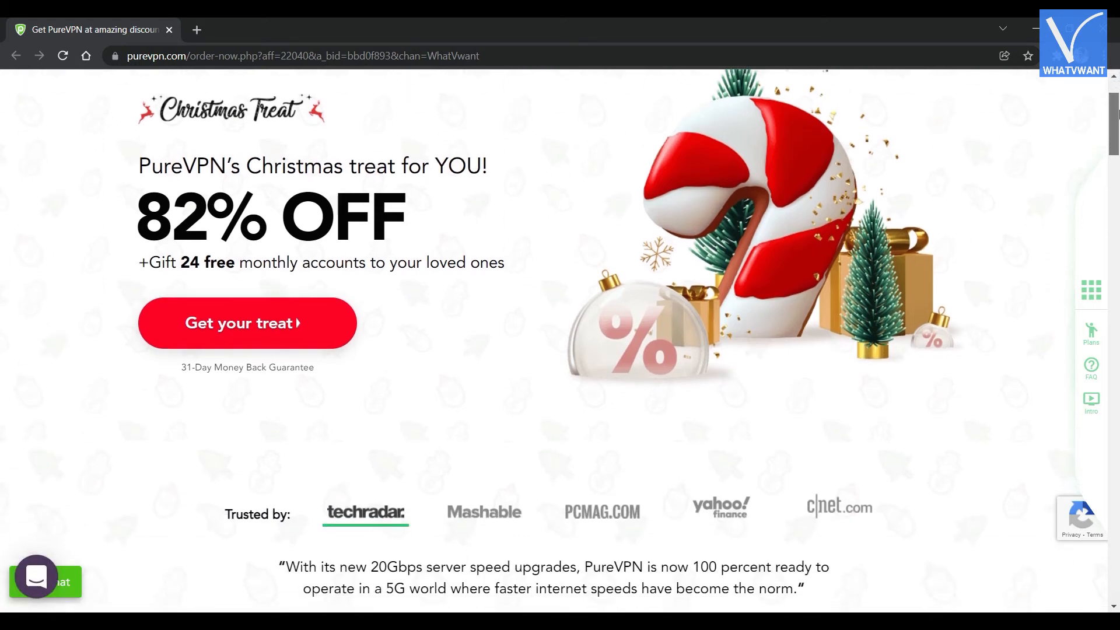
scroll("down", 3)
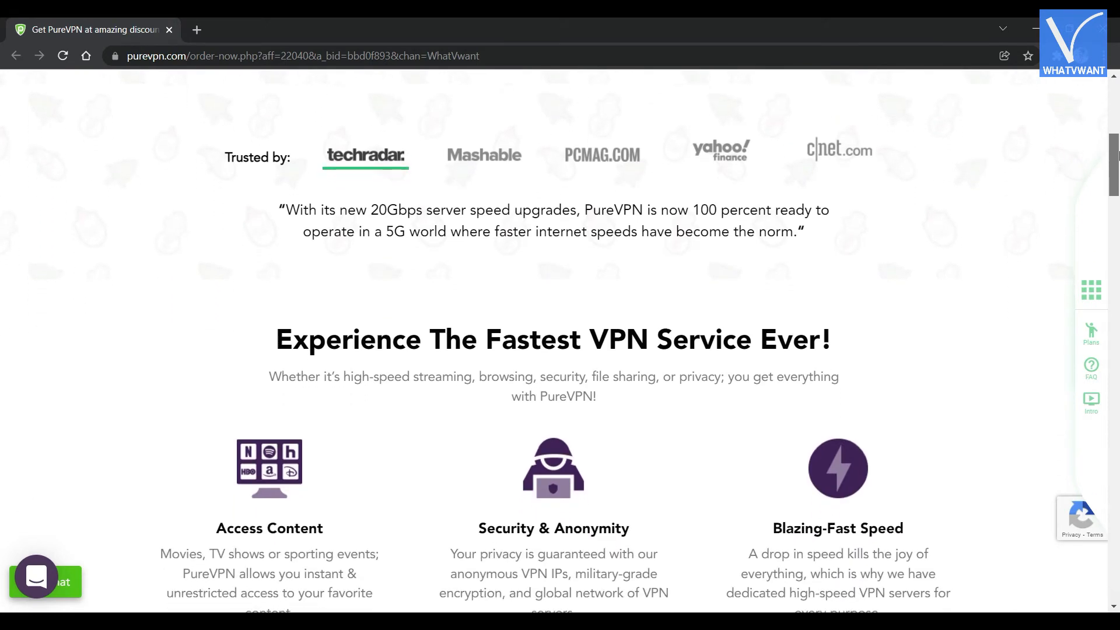
scroll("down", 3)
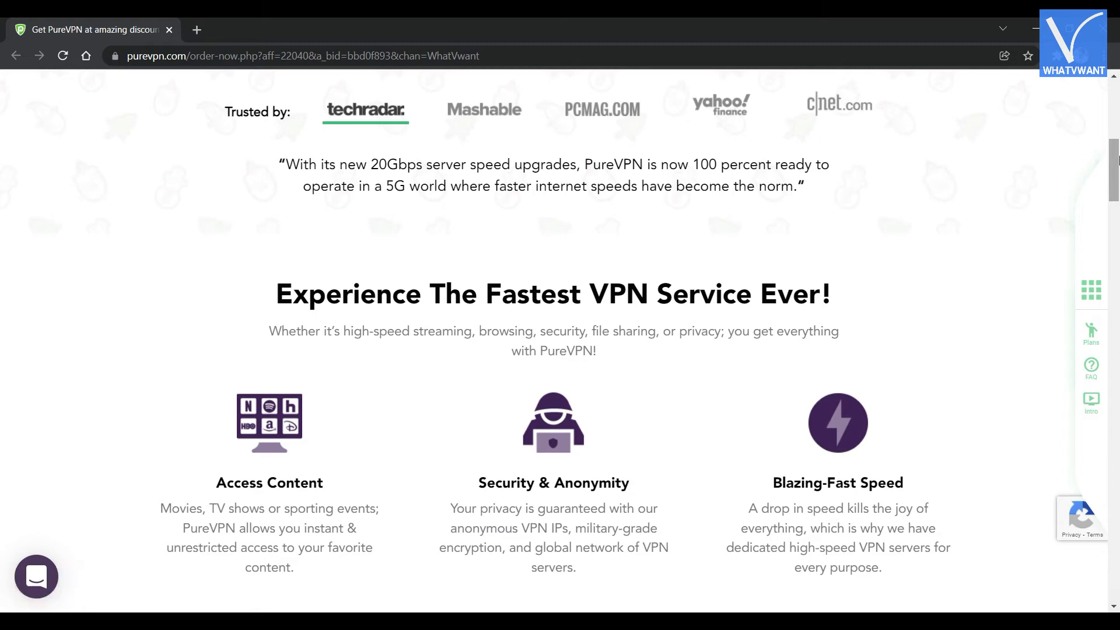
scroll("down", 3)
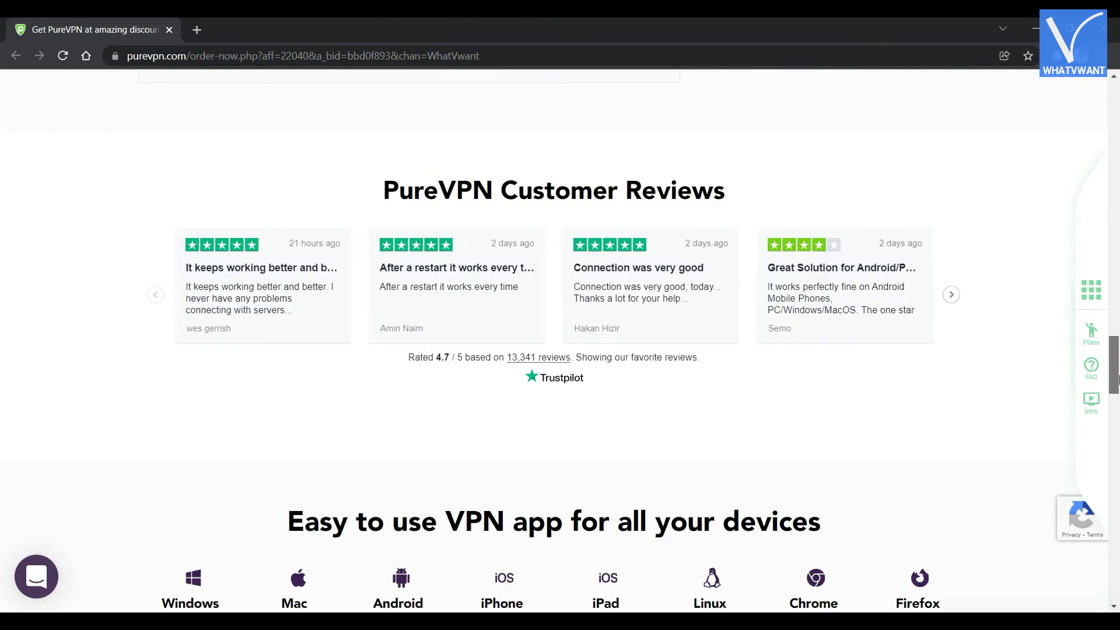
scroll("down", 3)
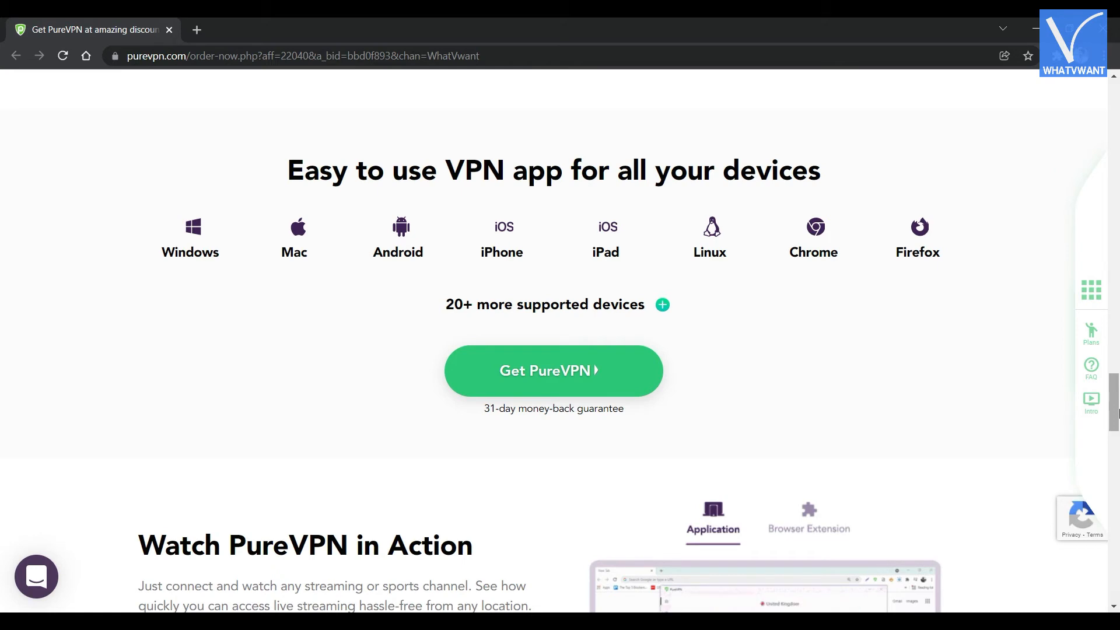
scroll("down", 3)
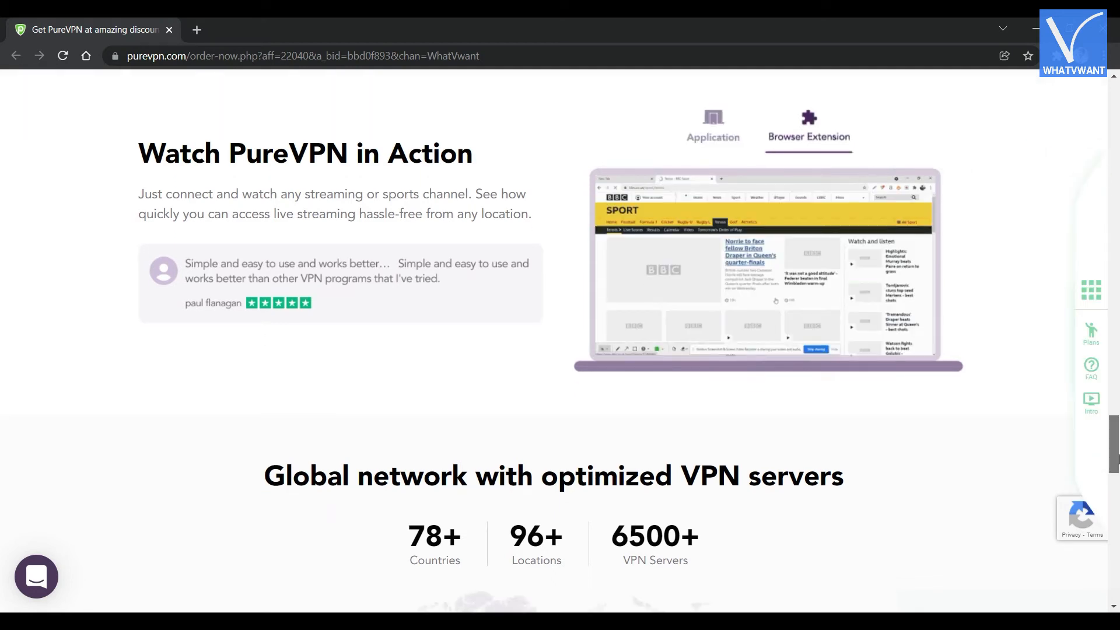
scroll("down", 3)
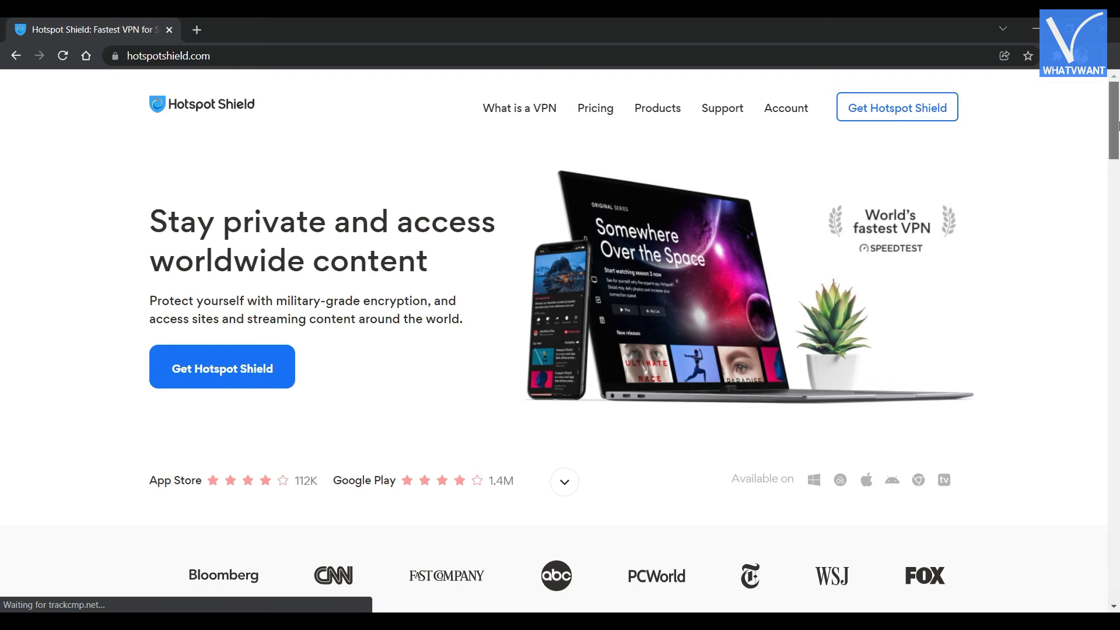
Scroll Hotspot Shield's homepage past streaming, encryption and virtual locations to 'Secure 5 devices with one account'
scroll("down", 3)
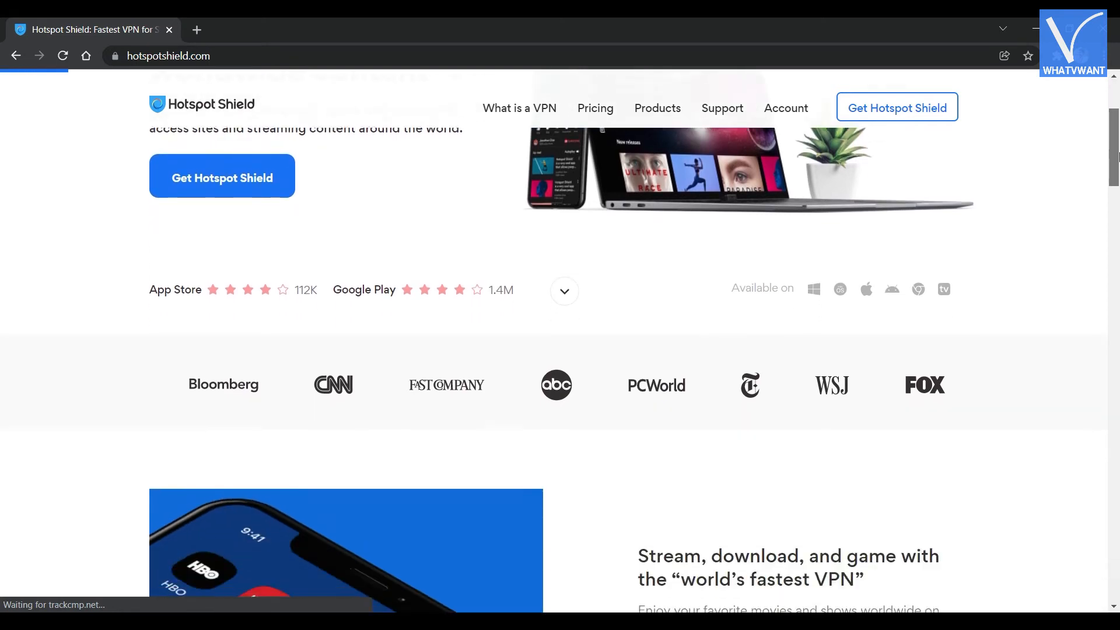
scroll("down", 3)
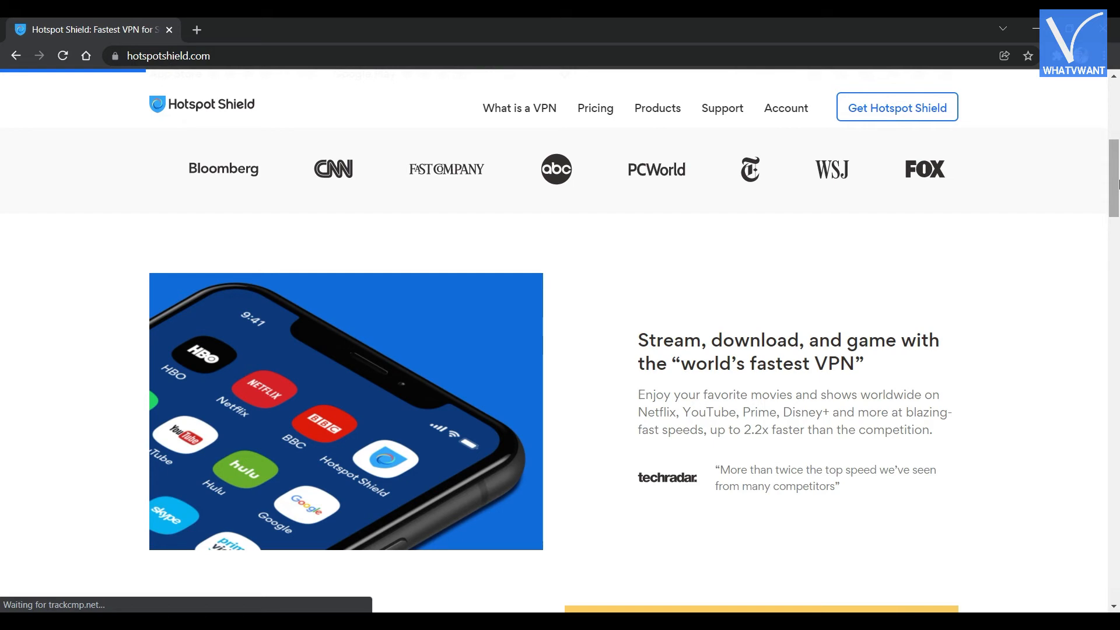
scroll("down", 3)
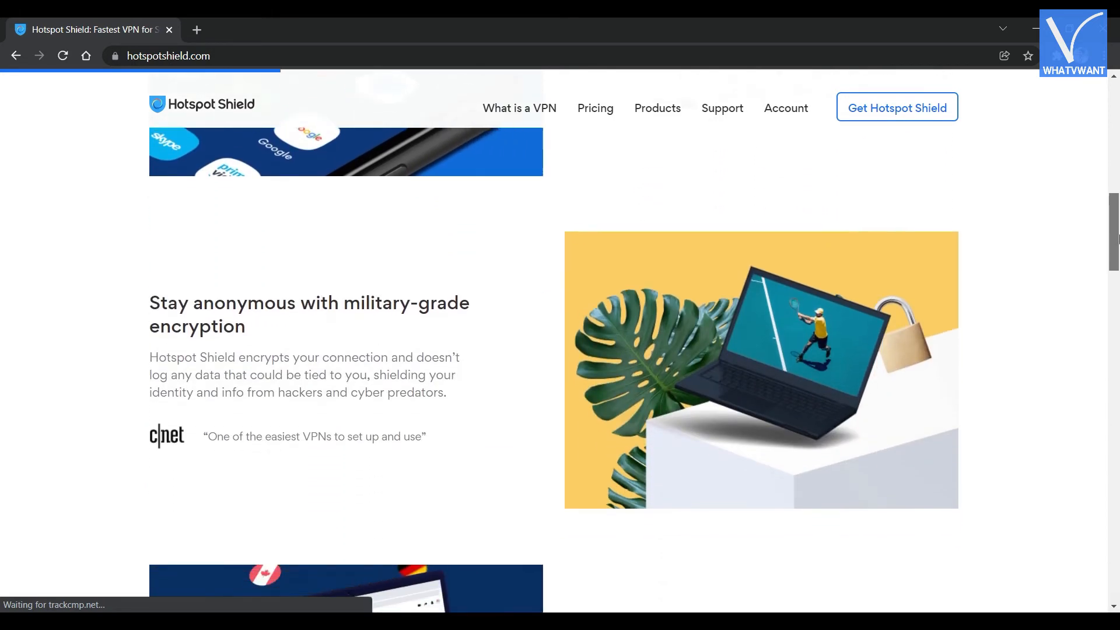
scroll("down", 3)
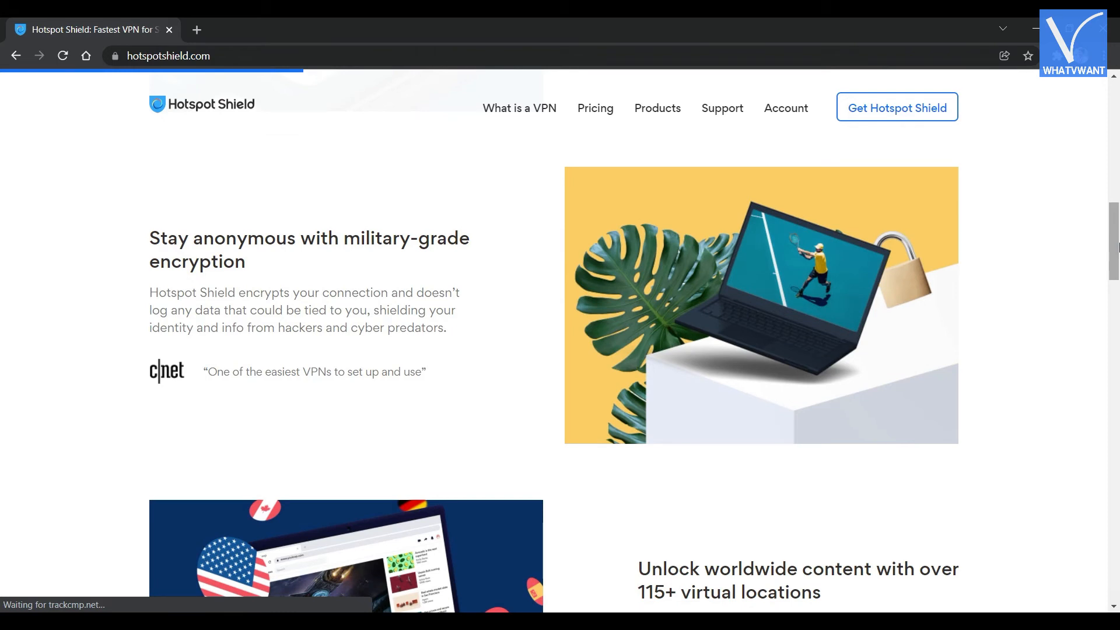
scroll("down", 3)
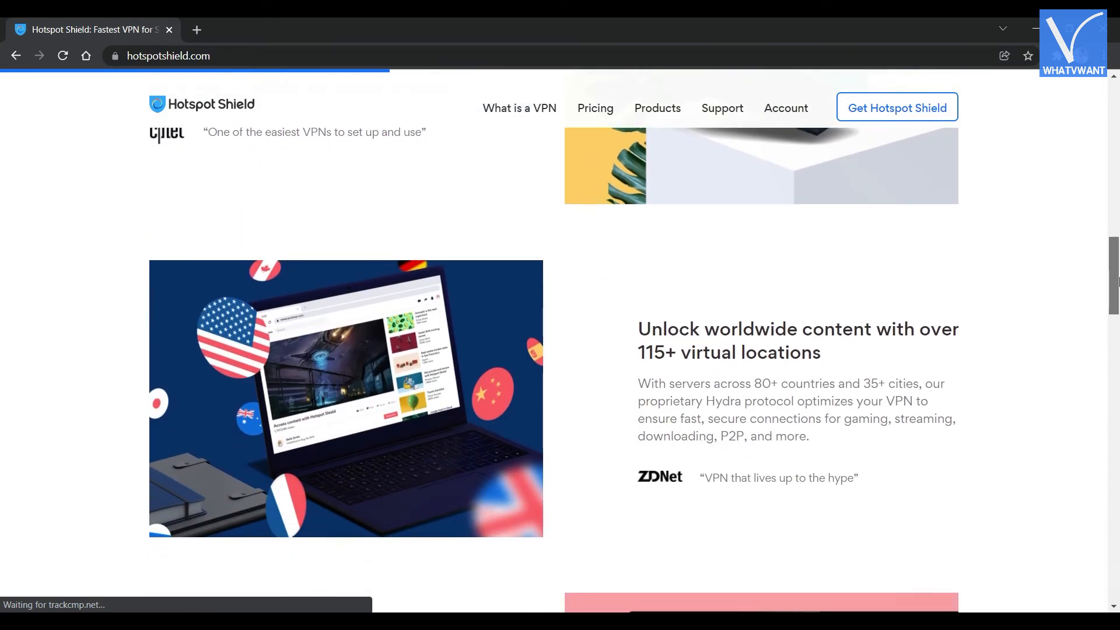
scroll("down", 3)
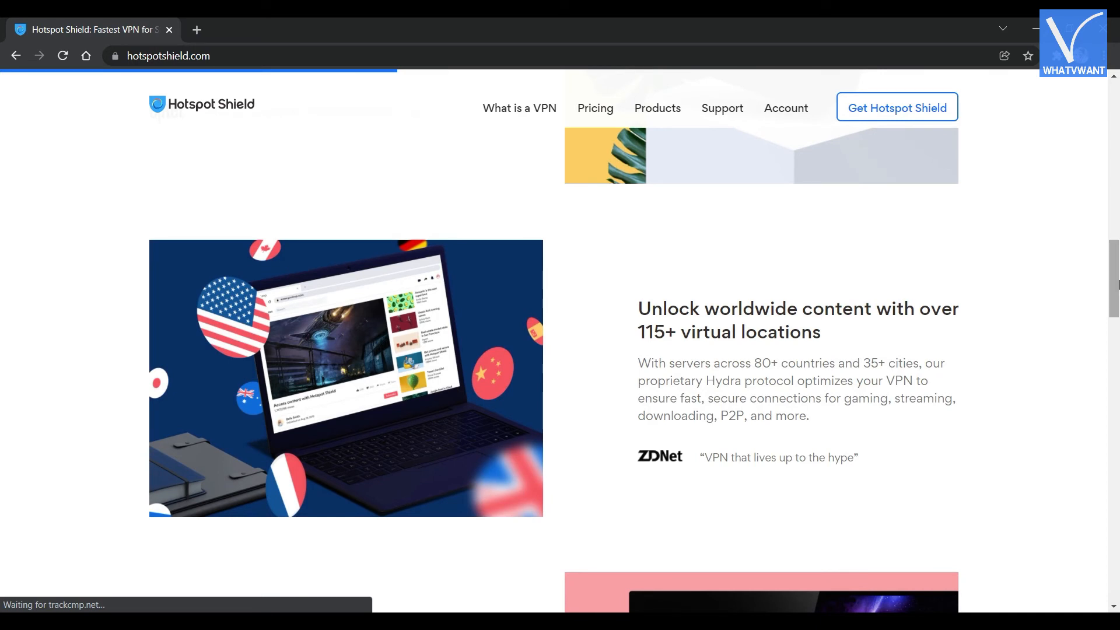
scroll("down", 3)
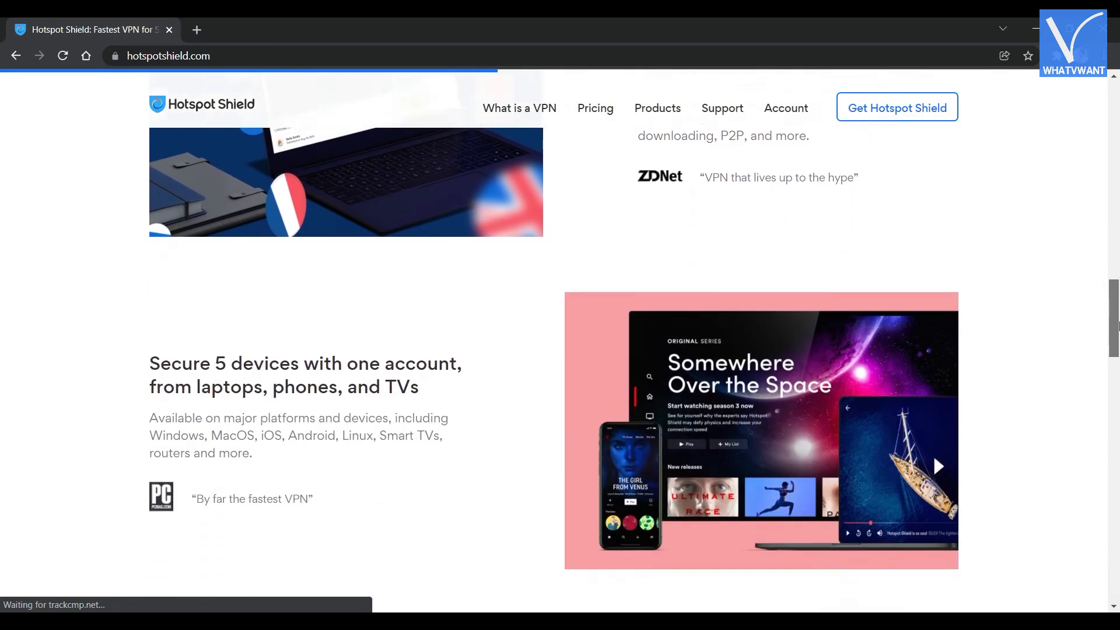
scroll("down", 3)
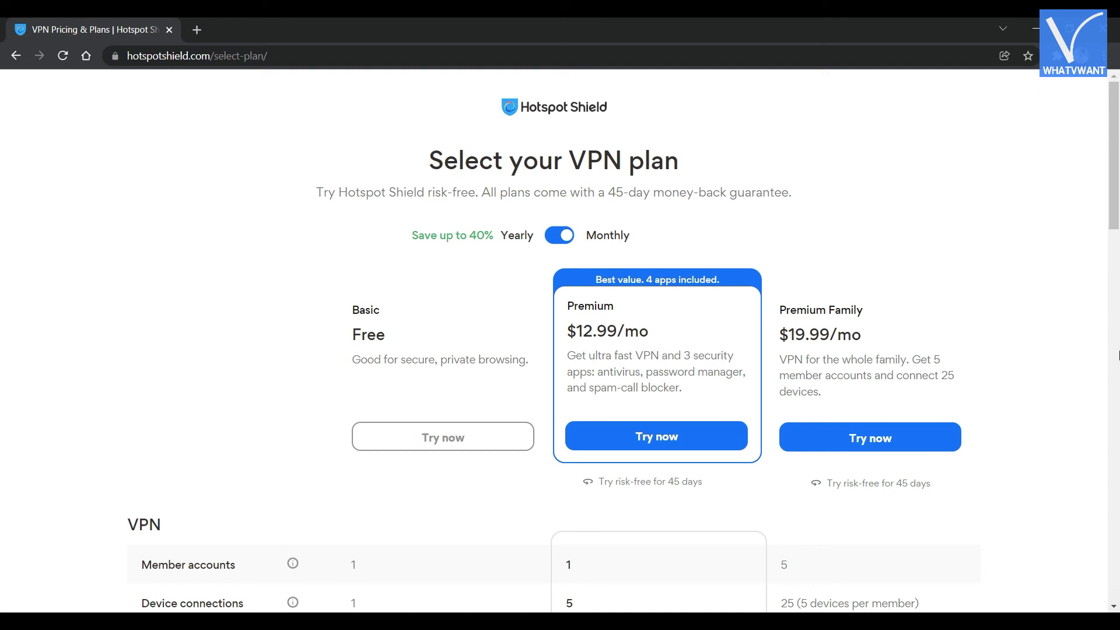
View Hotspot Shield's Basic free, Premium $12.99/mo and Premium Family $19.99/mo plan cards
left_click(559, 234)
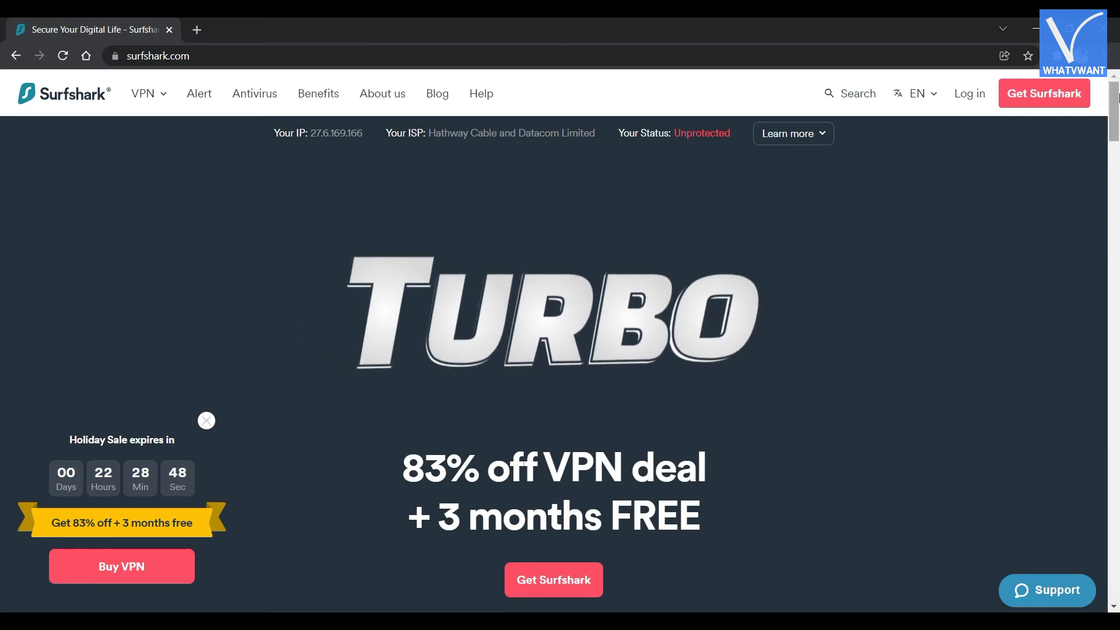
Scroll Surfshark's homepage and dismiss the Holiday Sale countdown popup
scroll("down", 3)
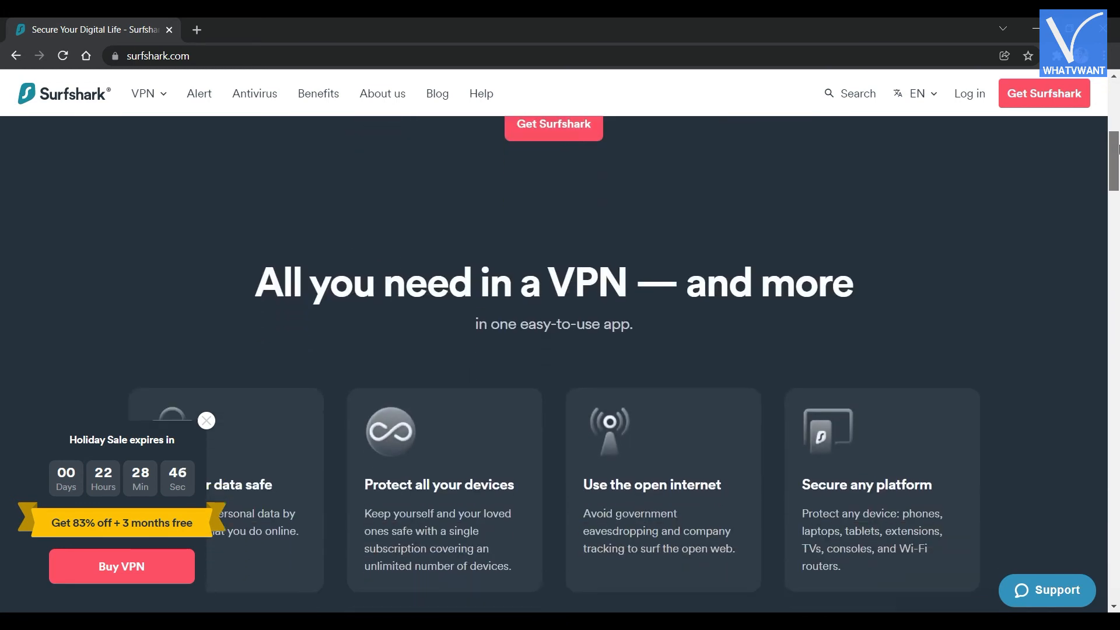
scroll("down", 3)
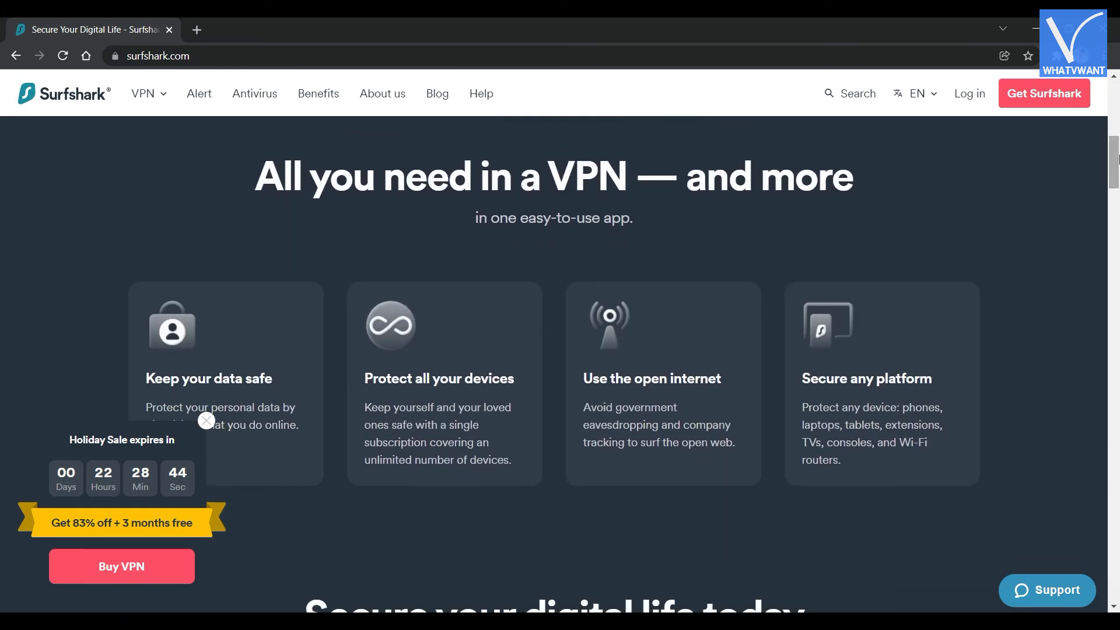
left_click(206, 421)
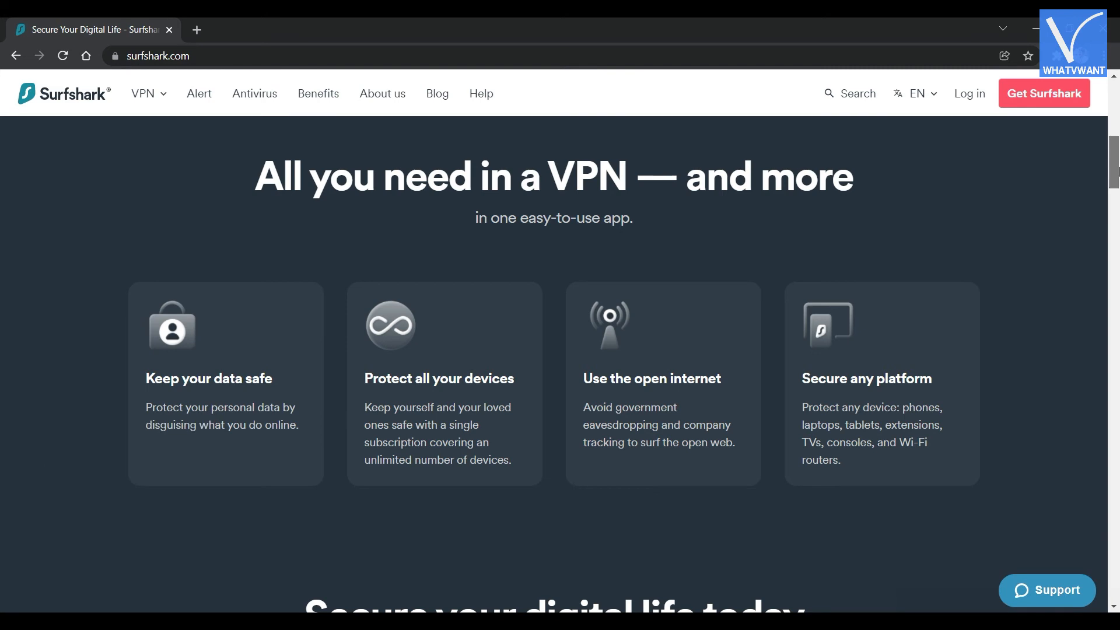
Scroll to the Surfshark One section and head to the order page
scroll("down", 3)
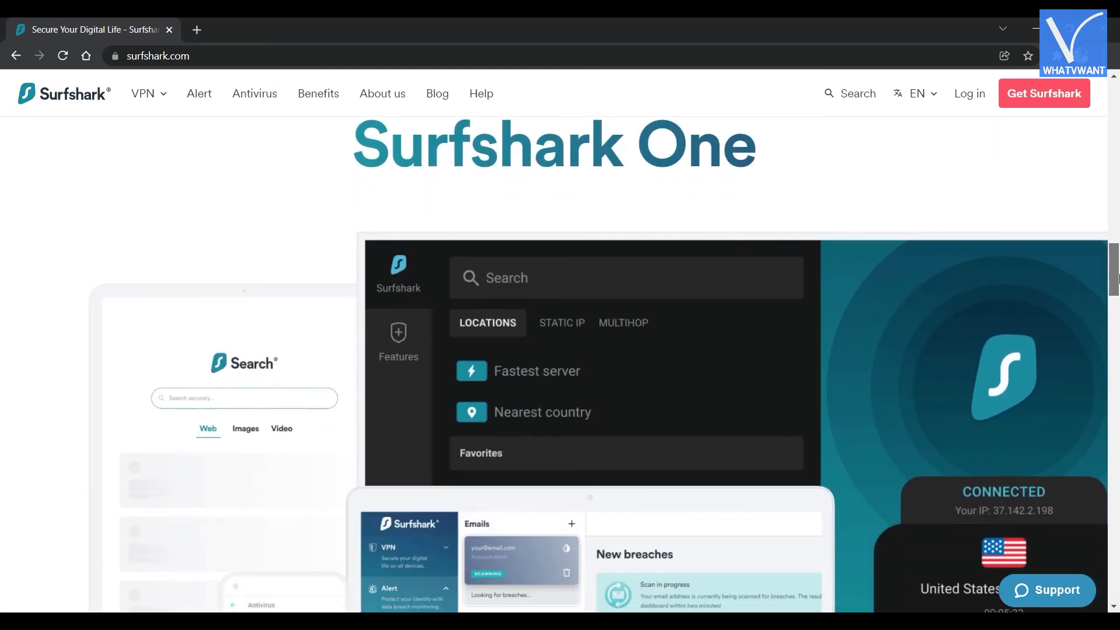
left_click(1043, 94)
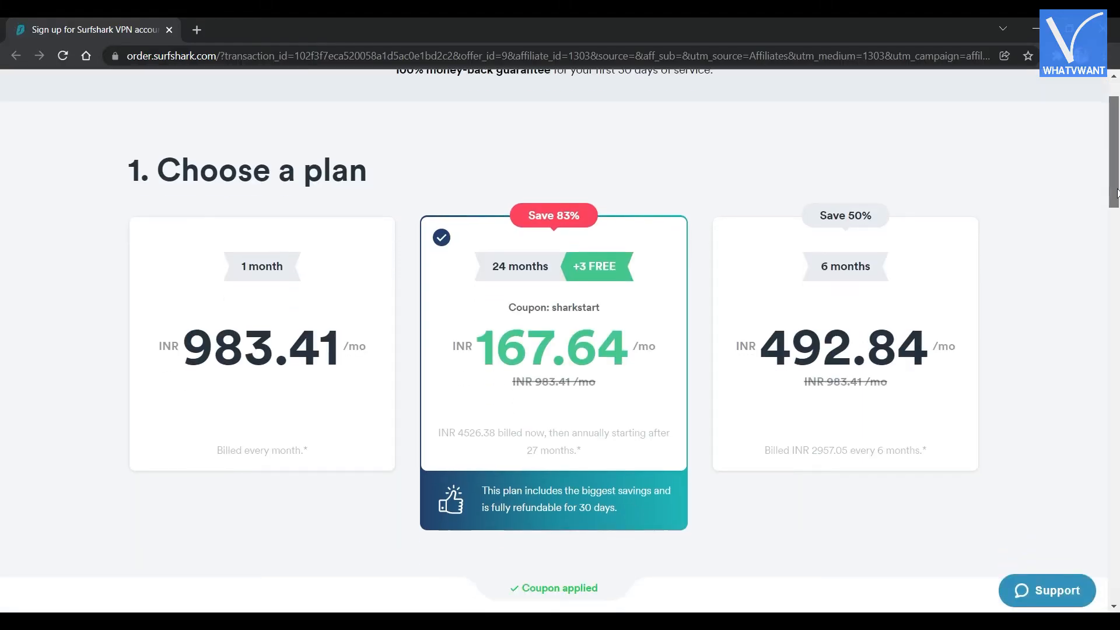
Scroll Surfshark's order page to '1. Choose a plan' with 1-month, 24-month and 6-month prices
scroll("down", 3)
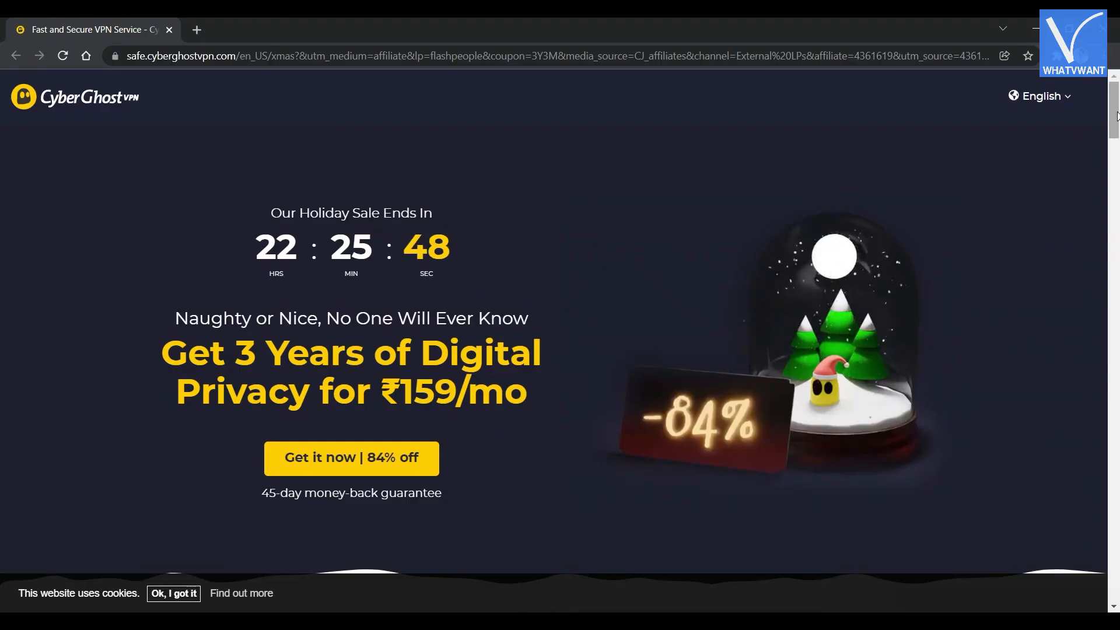
Scroll CyberGhost's holiday page through the ₹159/mo 84% off offer and privacy features
scroll("down", 3)
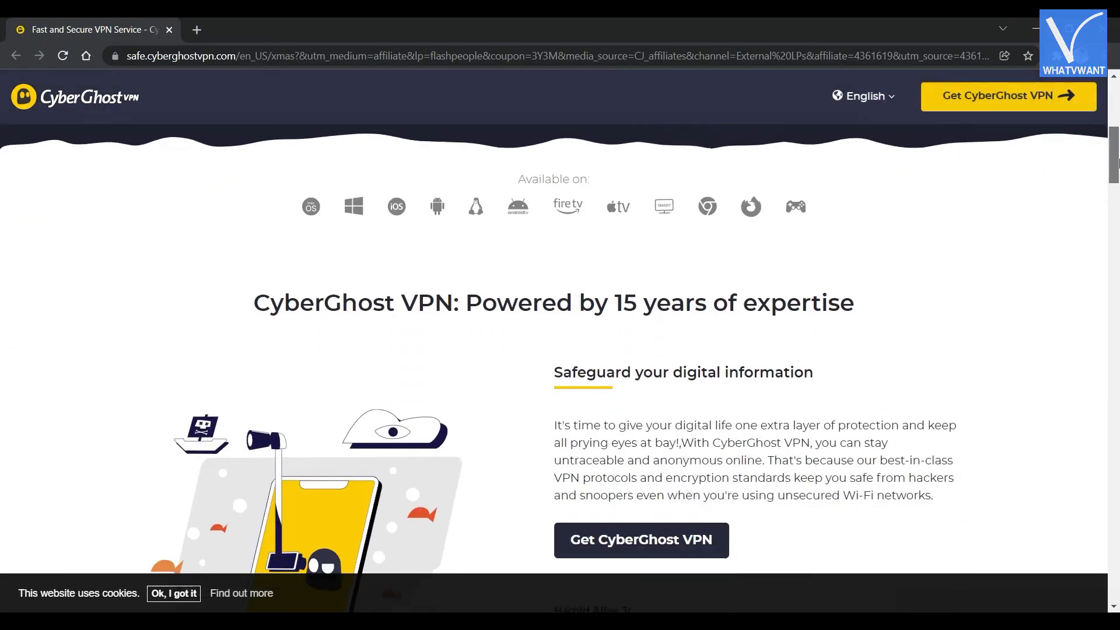
scroll("down", 3)
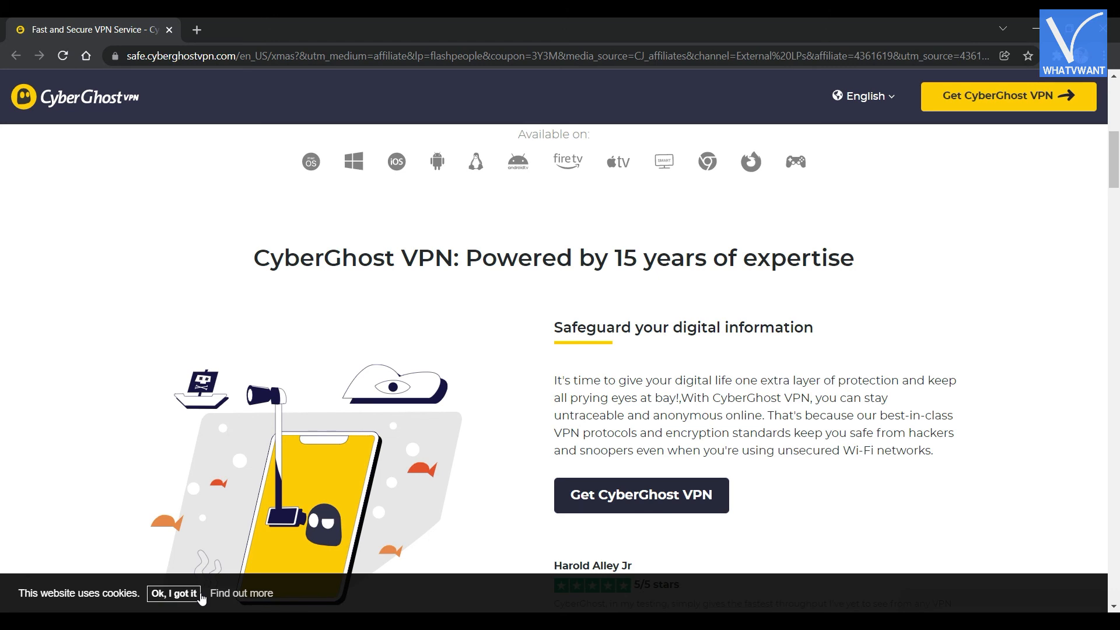
scroll("down", 3)
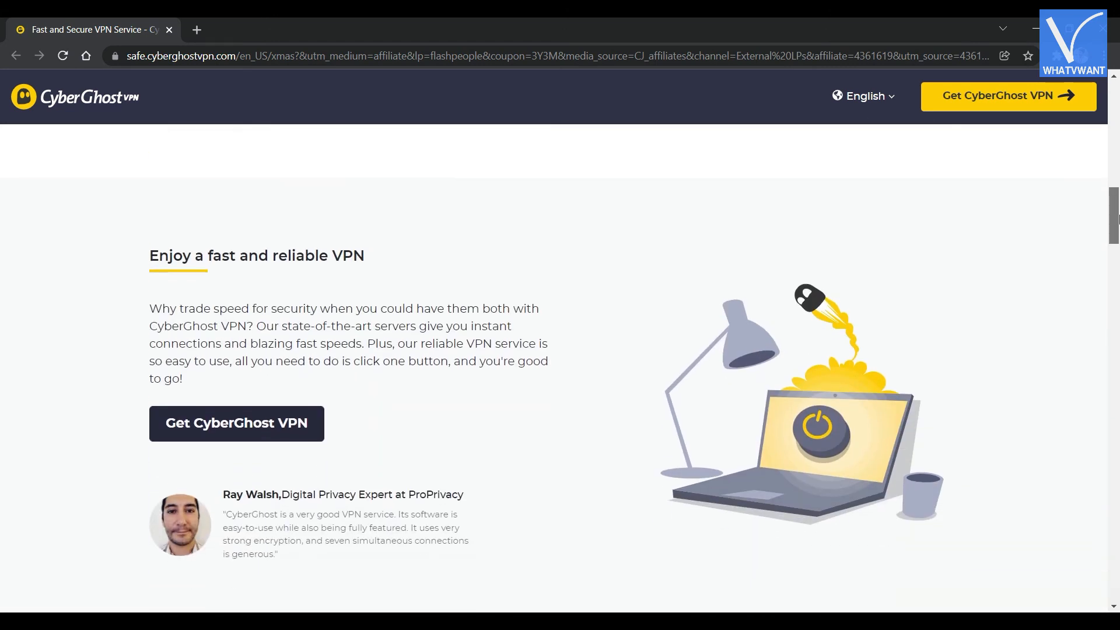
scroll("down", 3)
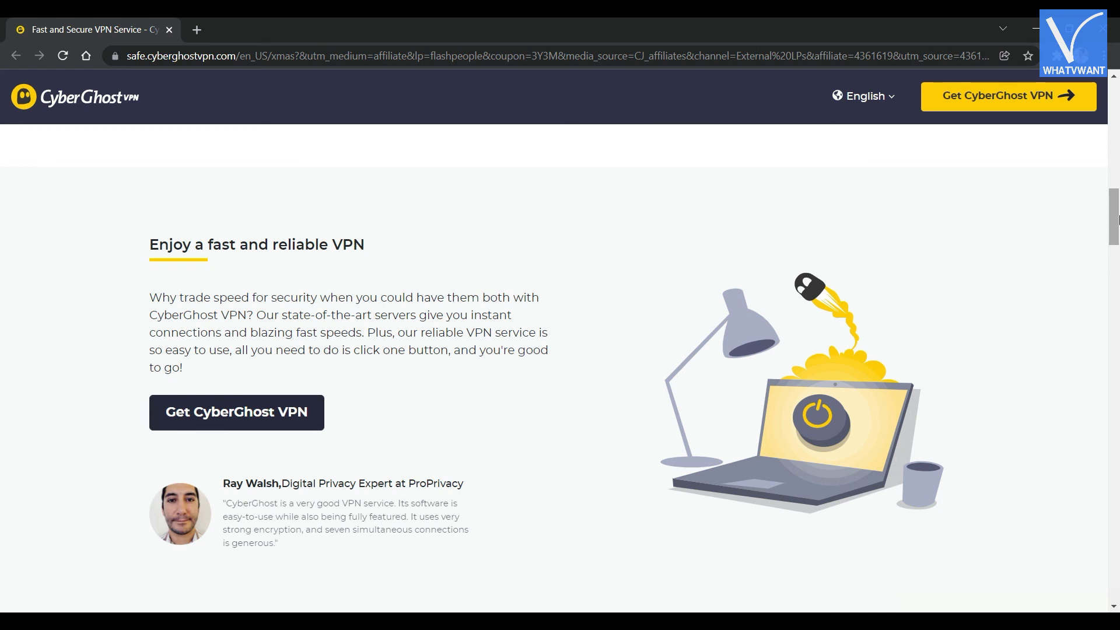
scroll("down", 3)
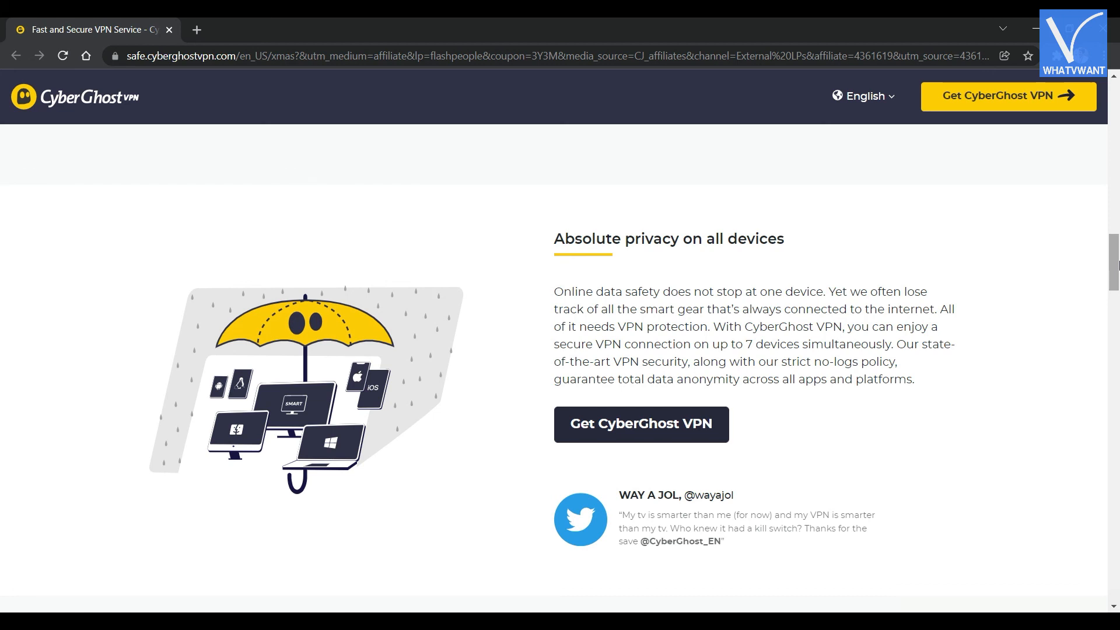
scroll("down", 3)
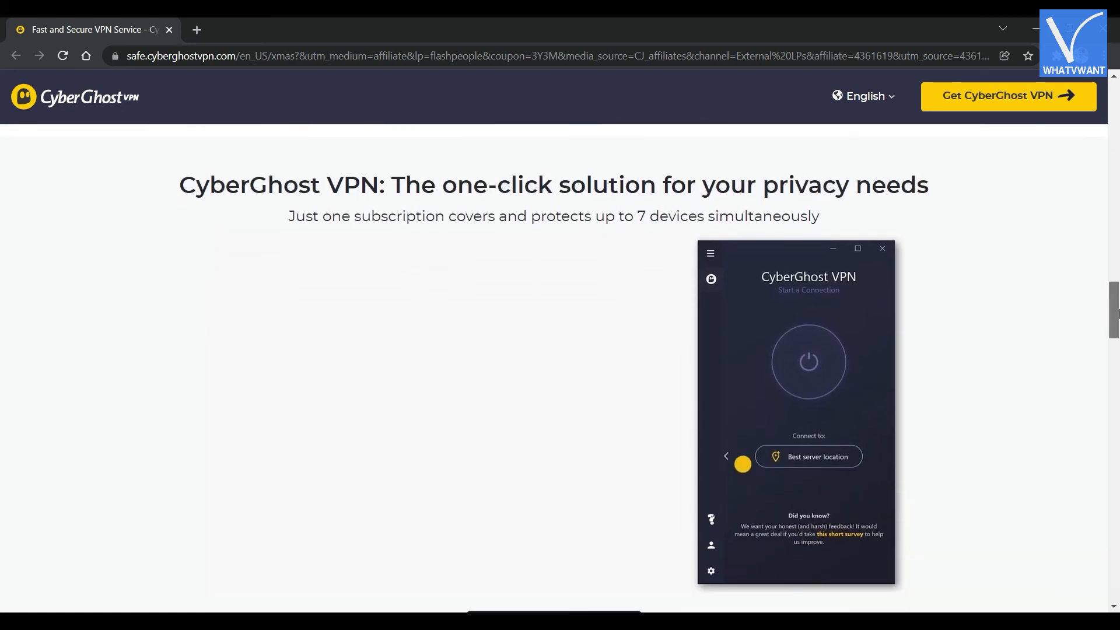
Accept the cookie bar with 'Ok, I got it' and scroll to 'We have the perfect servers for you'
left_click(726, 456)
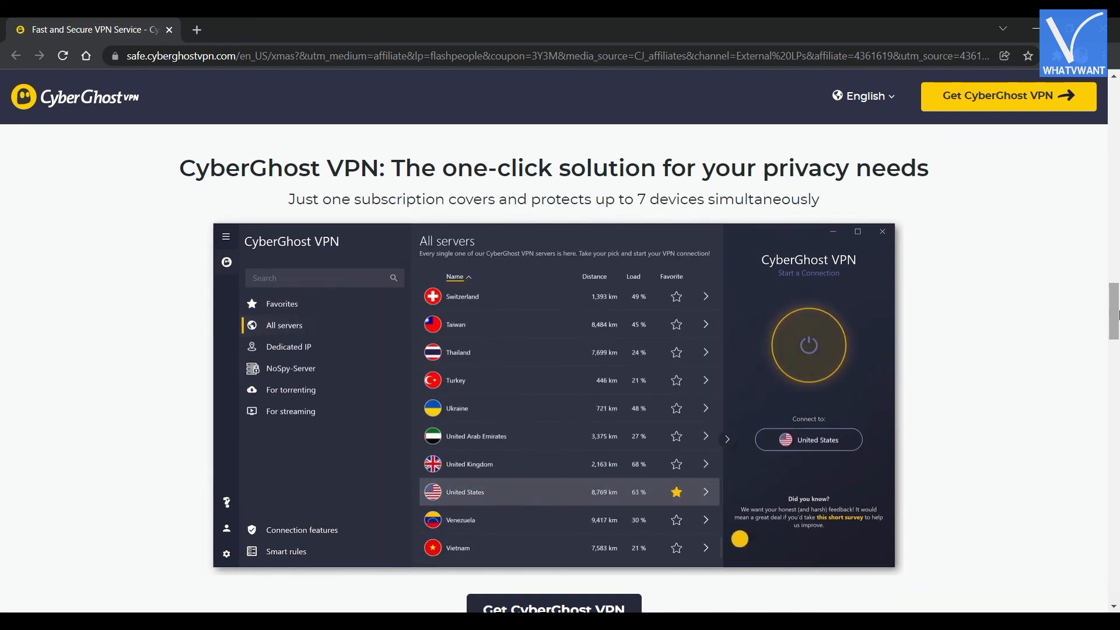
scroll("down", 3)
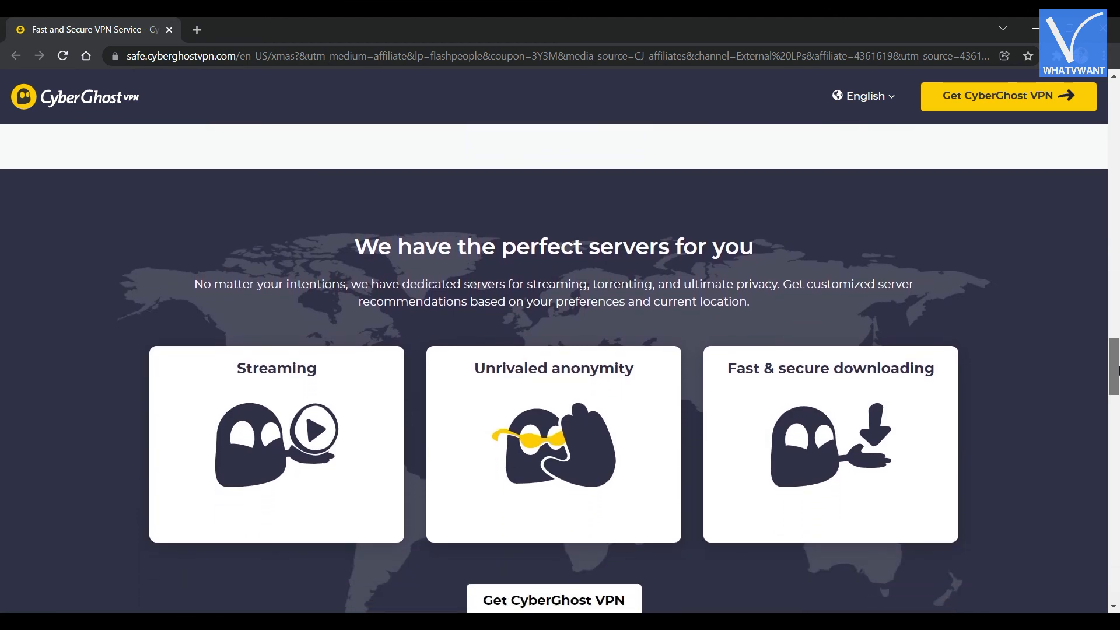
scroll("down", 3)
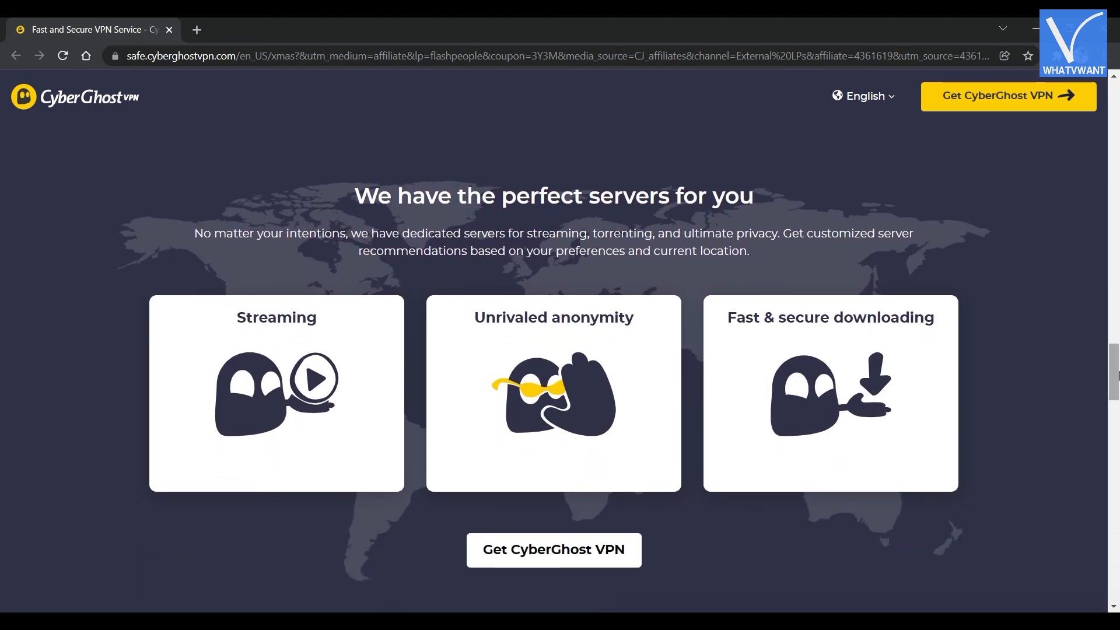